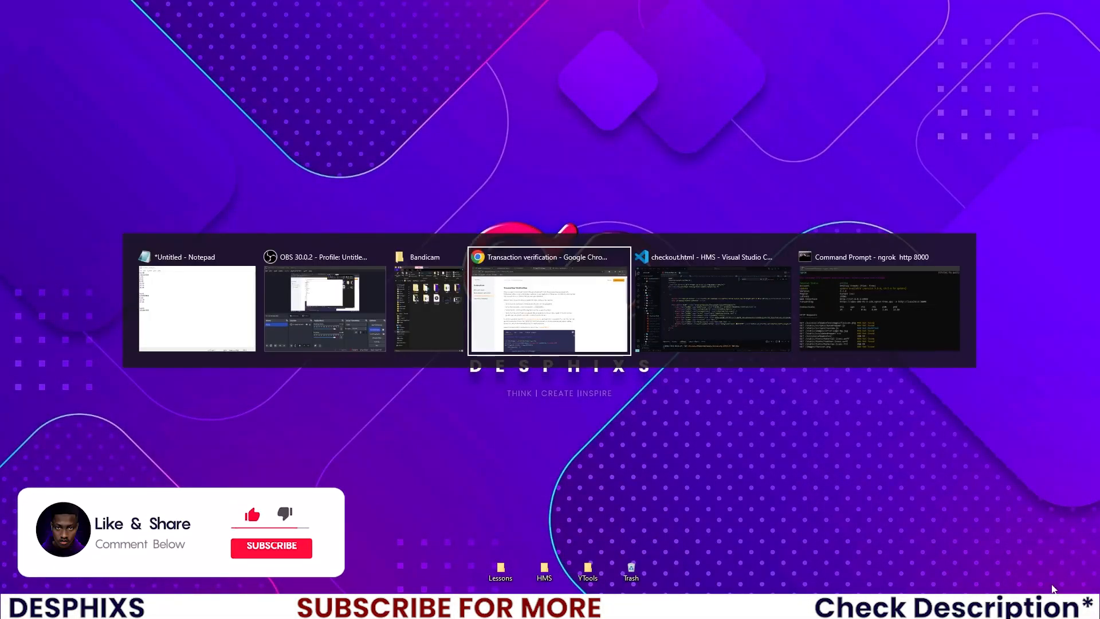
# - Bring checkout.html forward and scroll to its PayPal, jQuery and Stripe script includes
pyautogui.click(710, 301)
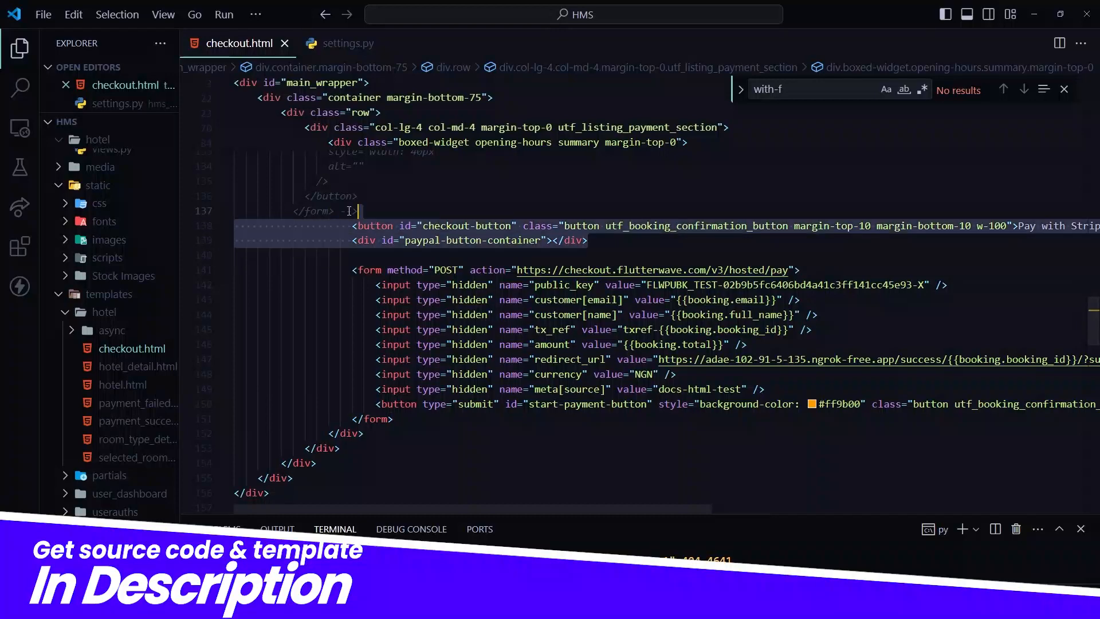
pyautogui.scroll(-3)
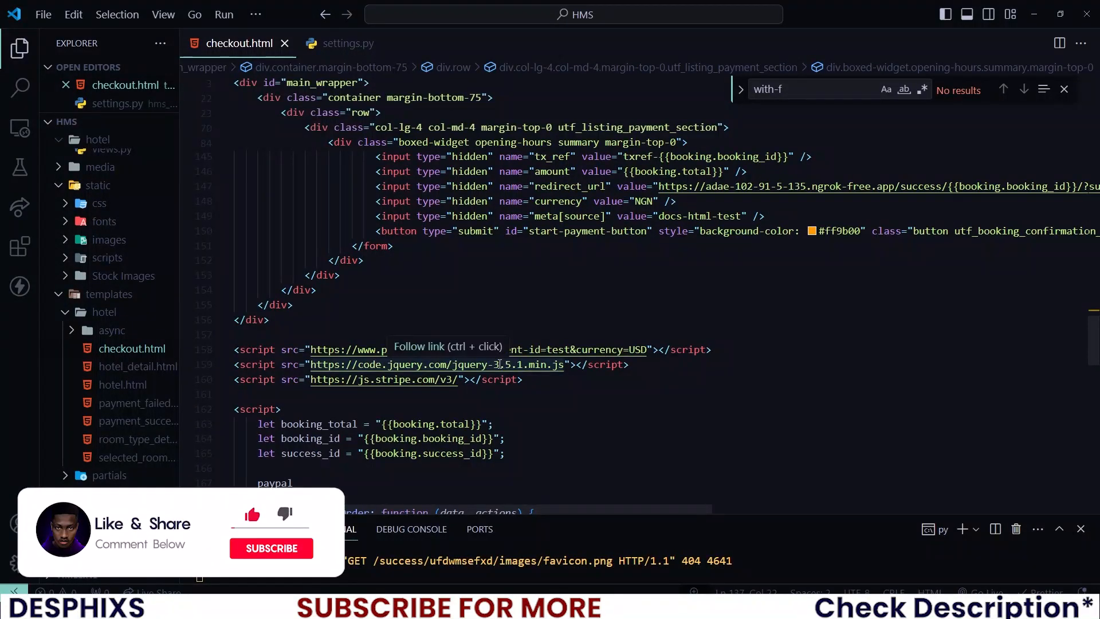
pyautogui.click(522, 378)
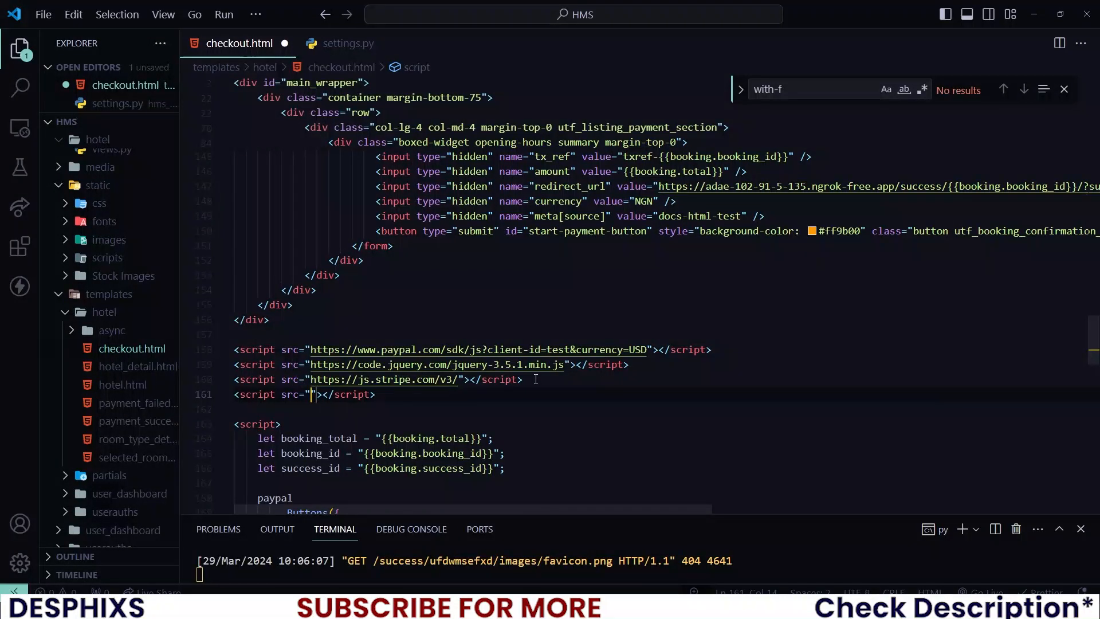
pyautogui.write('https://js.paystack.co/v2/inline.js')
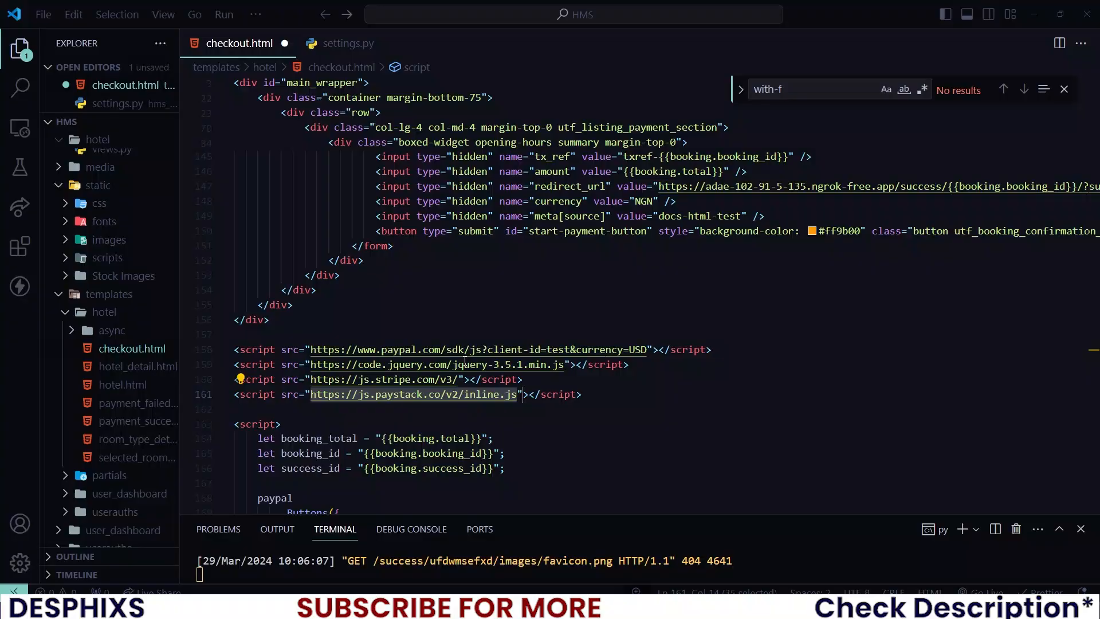
pyautogui.scroll(-3)
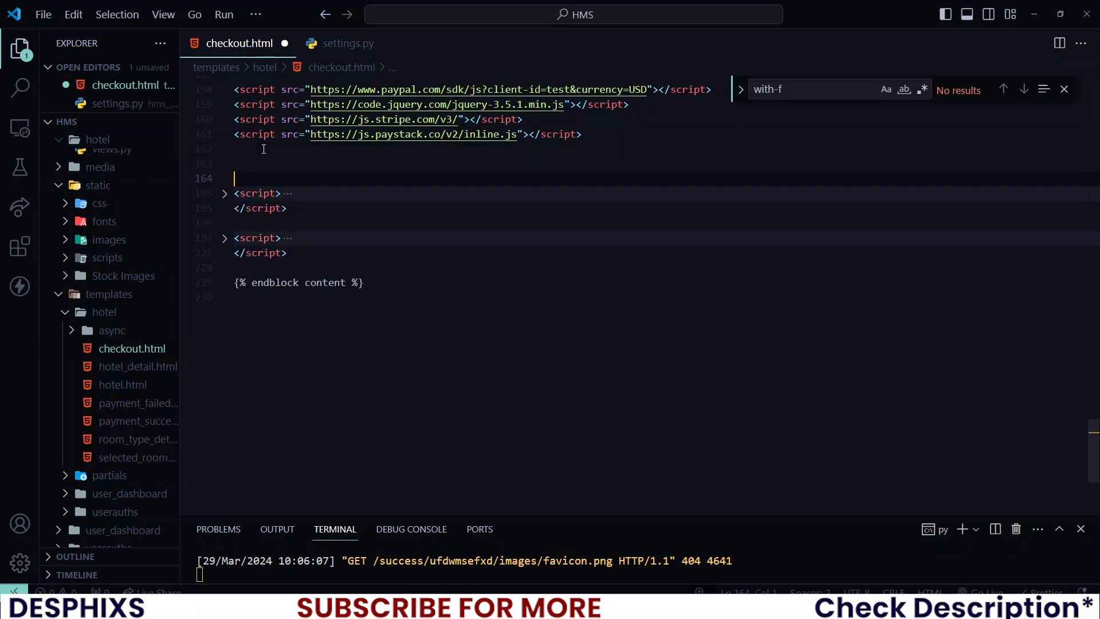
# - Open a new <script> block declaring function makePaystackPayment()
pyautogui.press('Backspace')
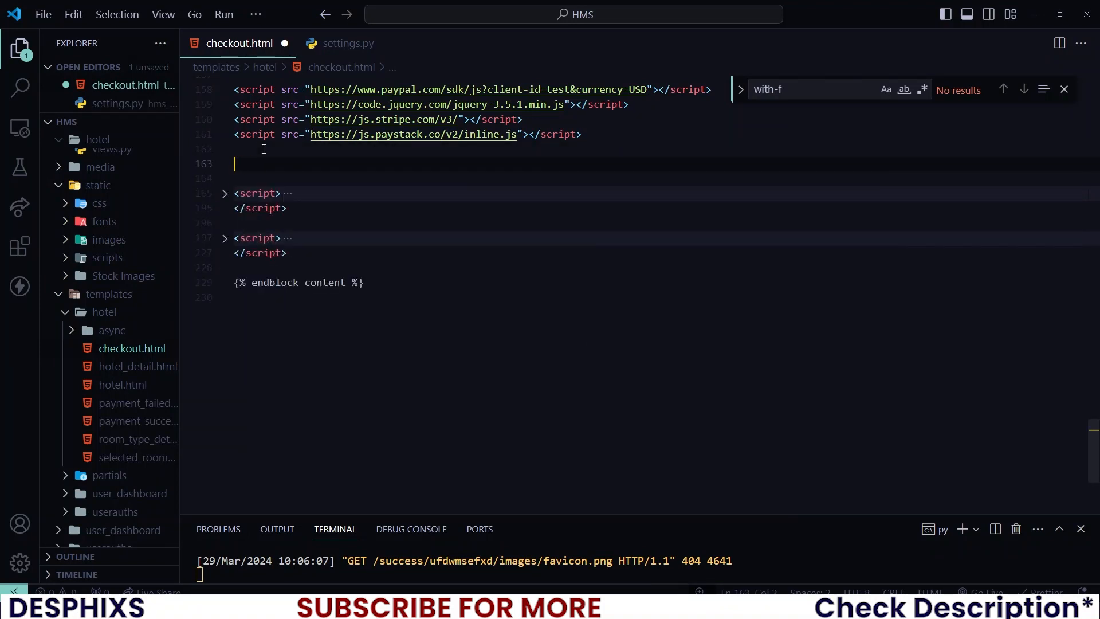
pyautogui.write('<script>')
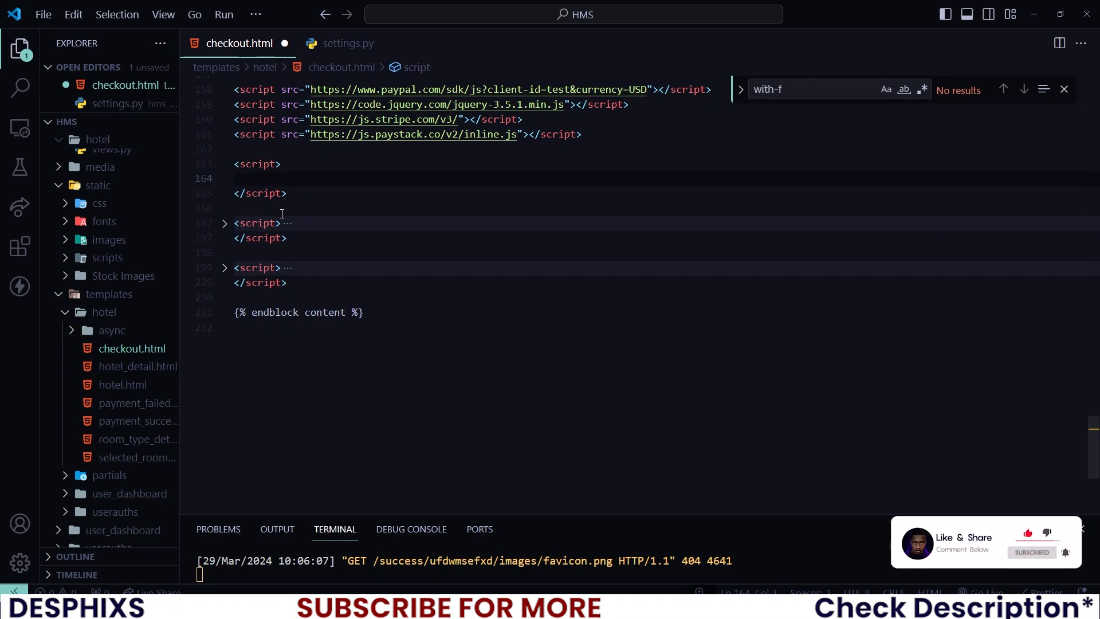
pyautogui.write('function makePays')
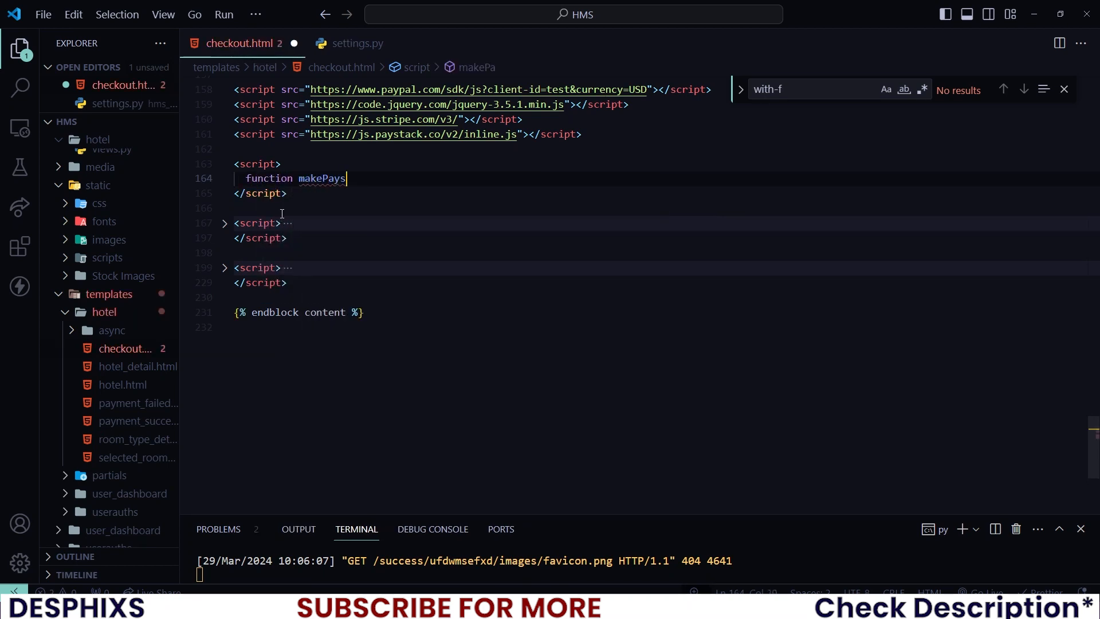
pyautogui.write('tack')
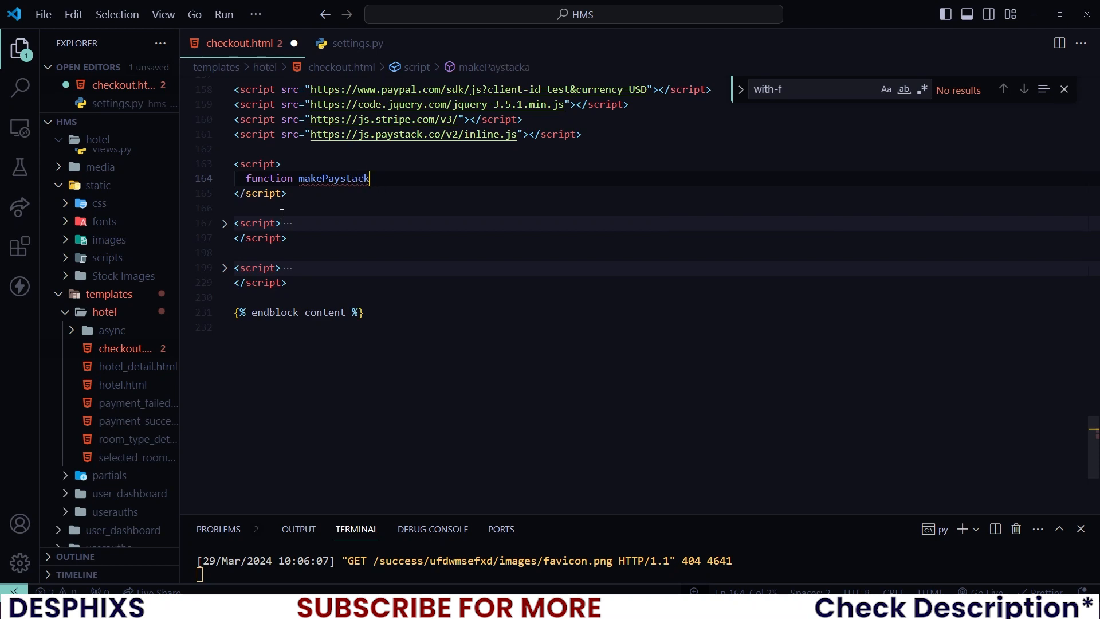
pyautogui.write('Payment')
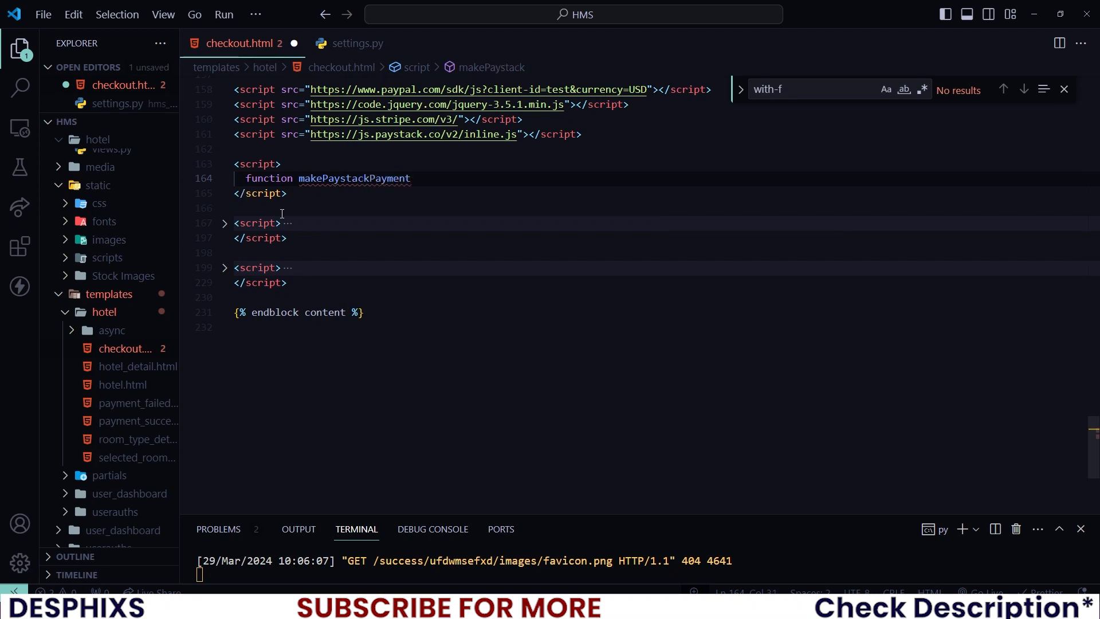
pyautogui.write('() {')
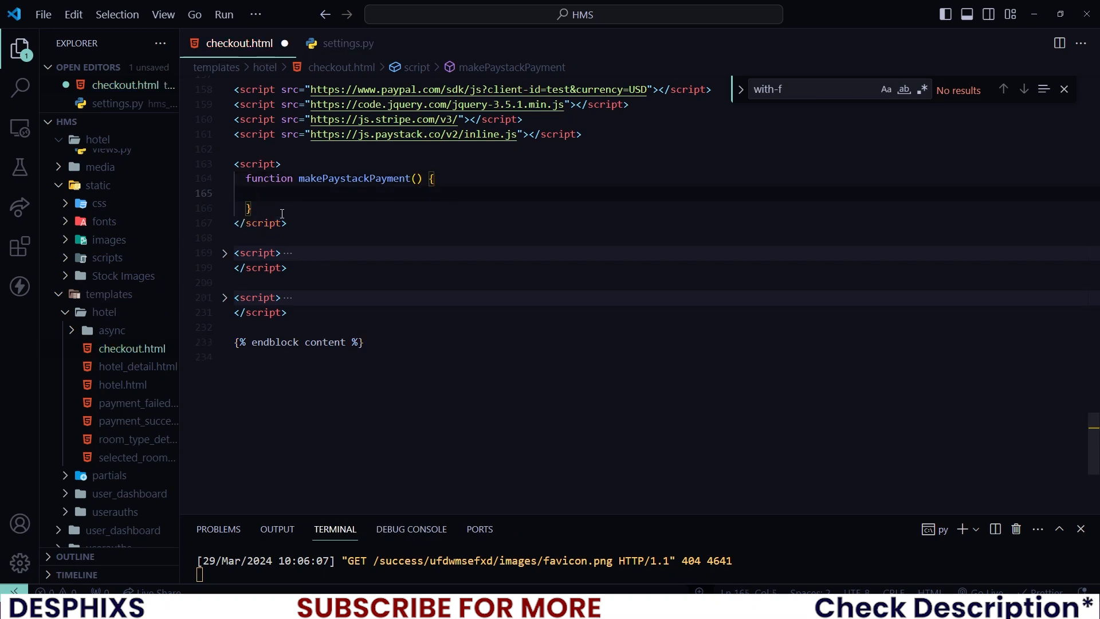
# - Inside the function, create const paystack = new PaystackPop()
pyautogui.write('const')
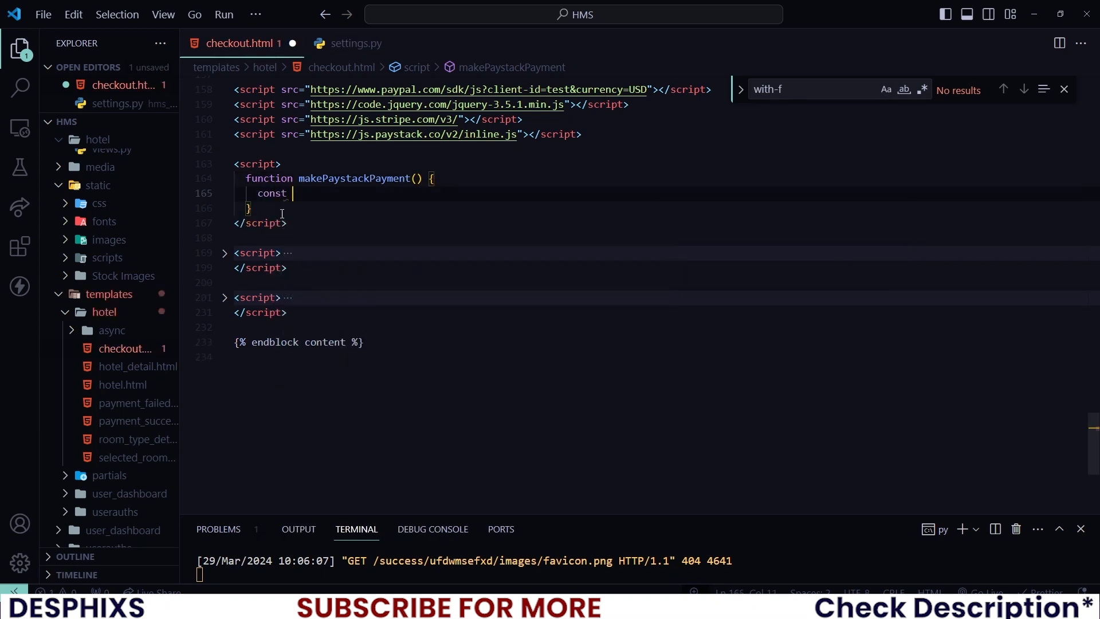
pyautogui.write('paystack')
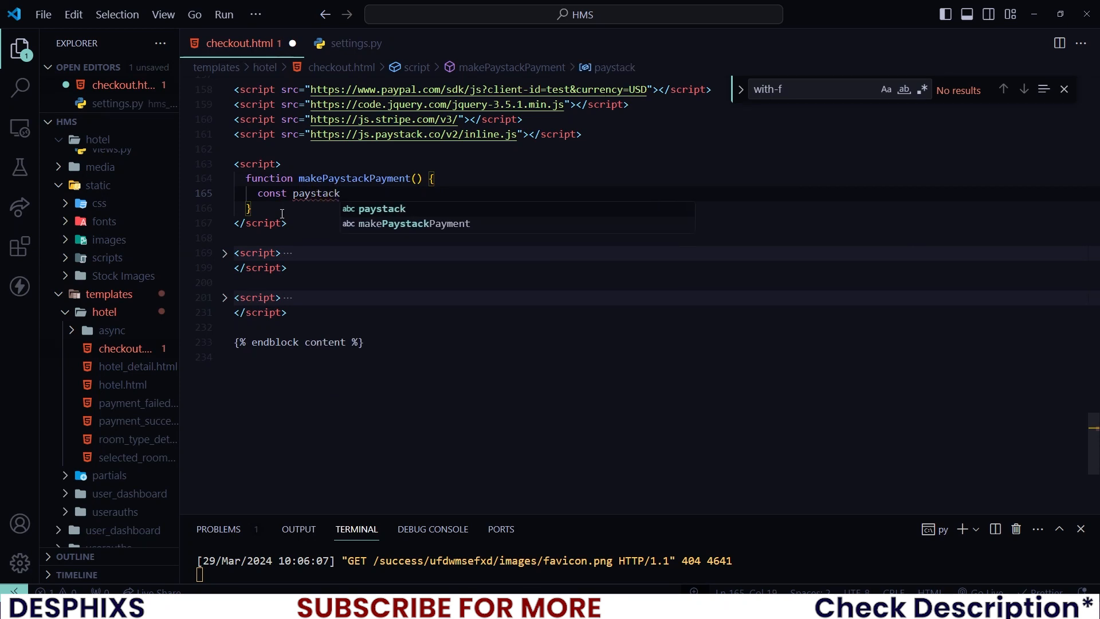
pyautogui.write('= new p')
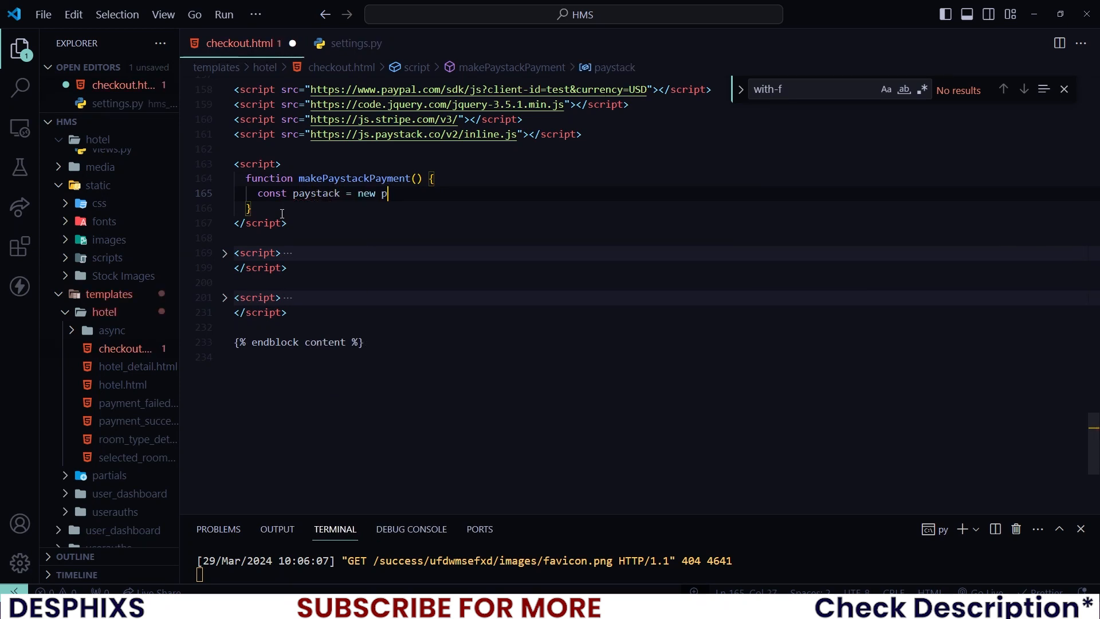
pyautogui.write('aystack')
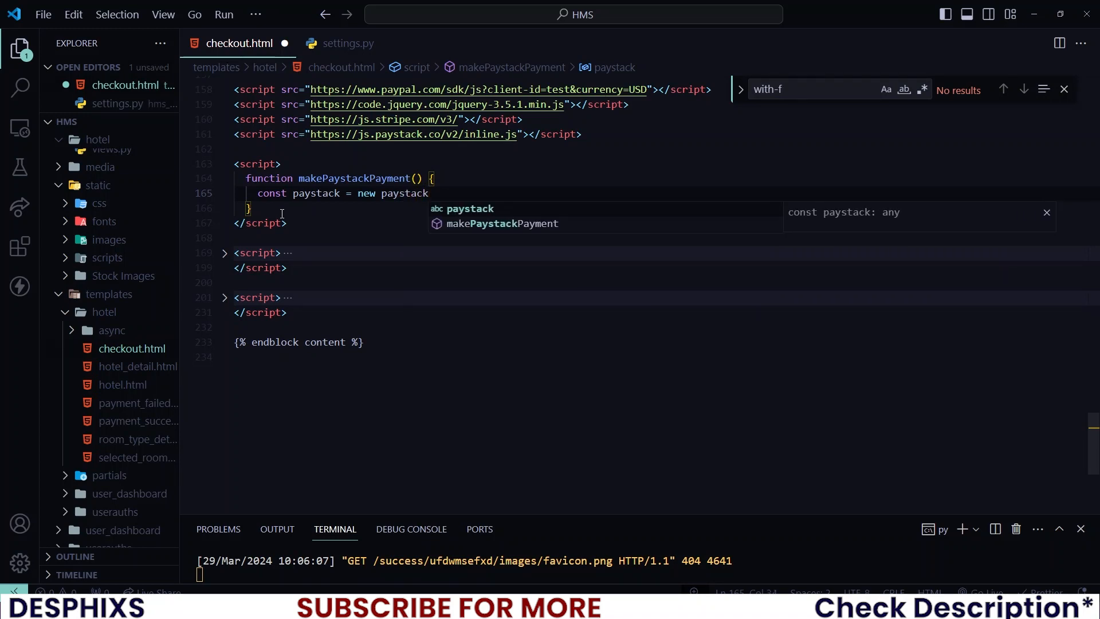
pyautogui.write('Pay')
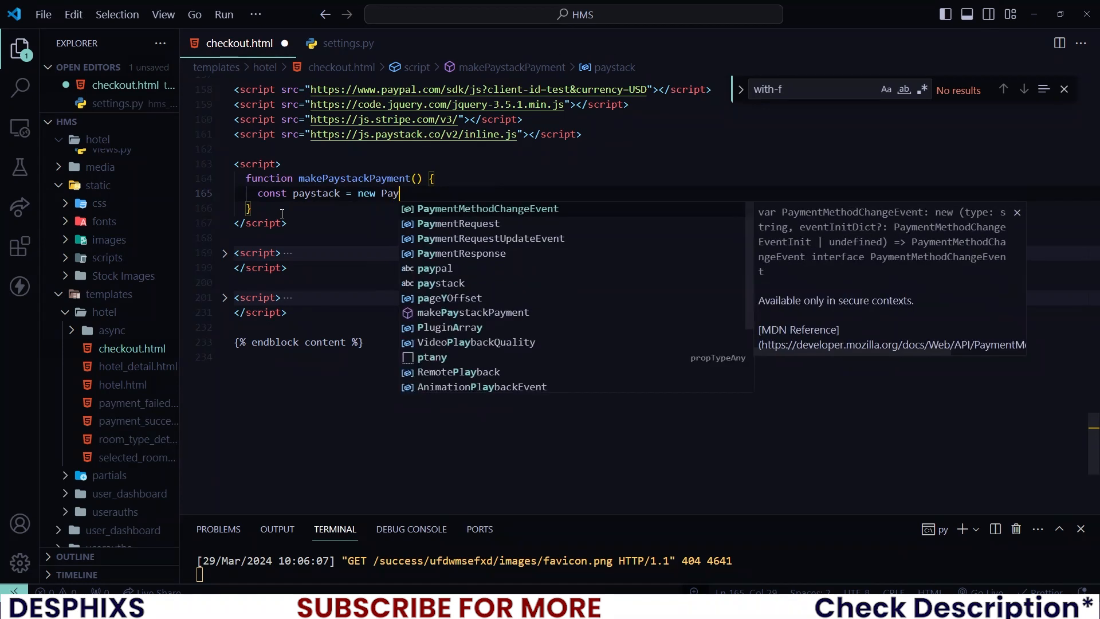
pyautogui.write('stackPop(')
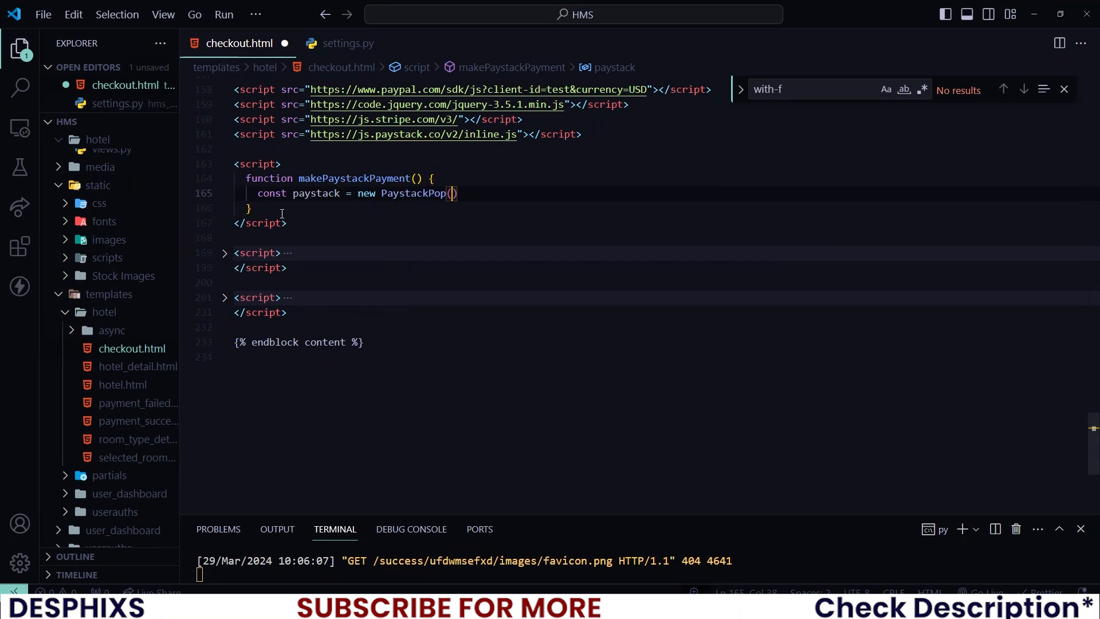
pyautogui.press('Enter')
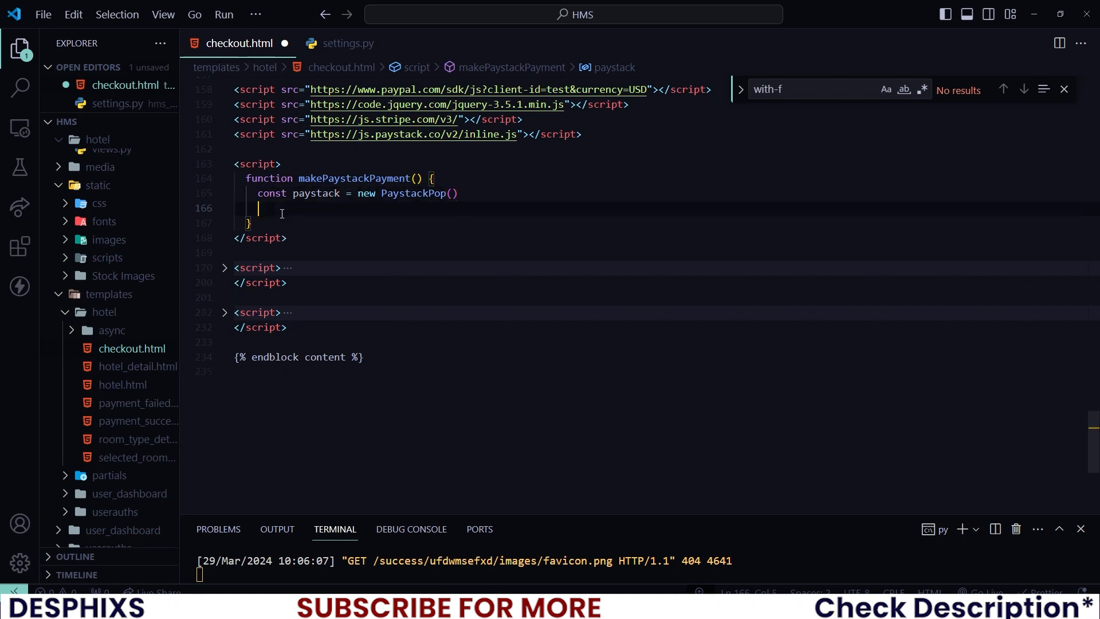
# - Call paystack.newTransaction({ key: "" }) inside makePaystackPayment
pyautogui.write('paystack')
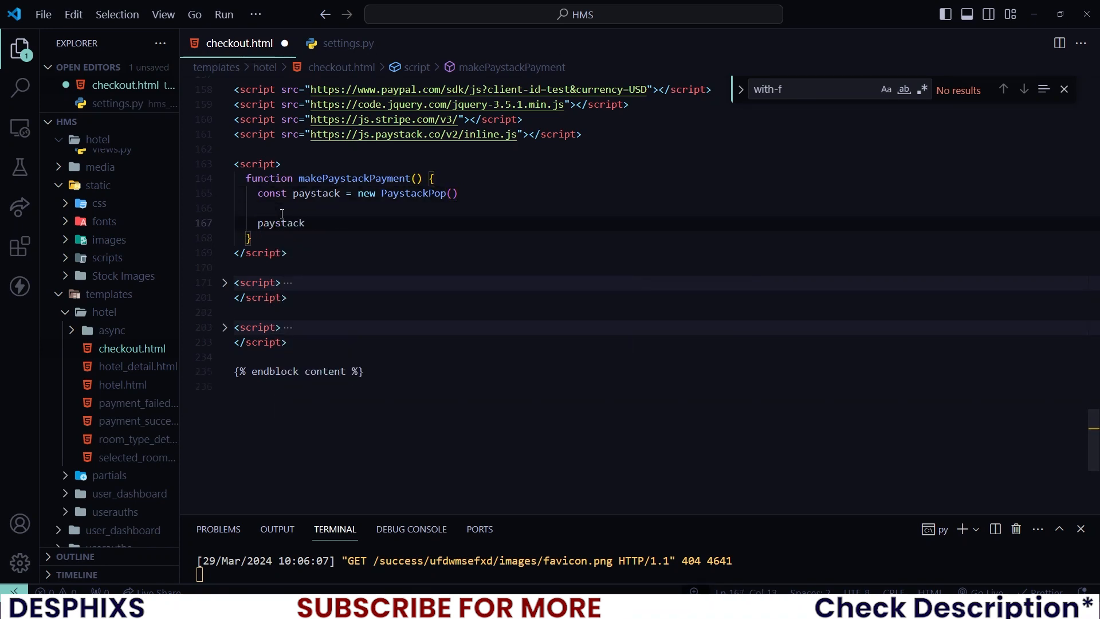
pyautogui.write('.newTr')
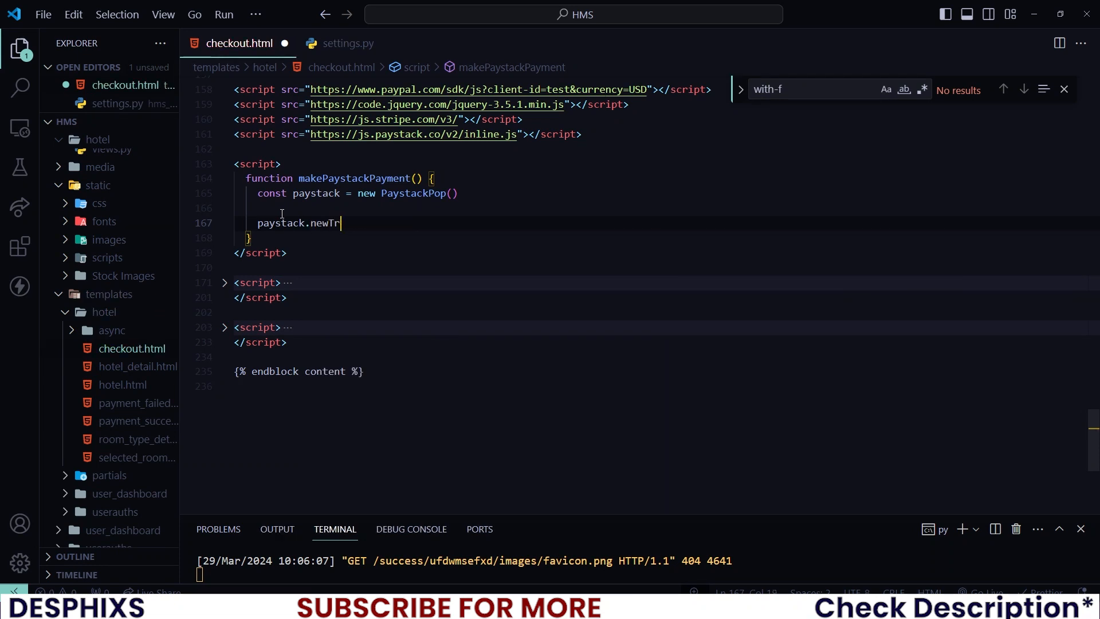
pyautogui.write('ansact')
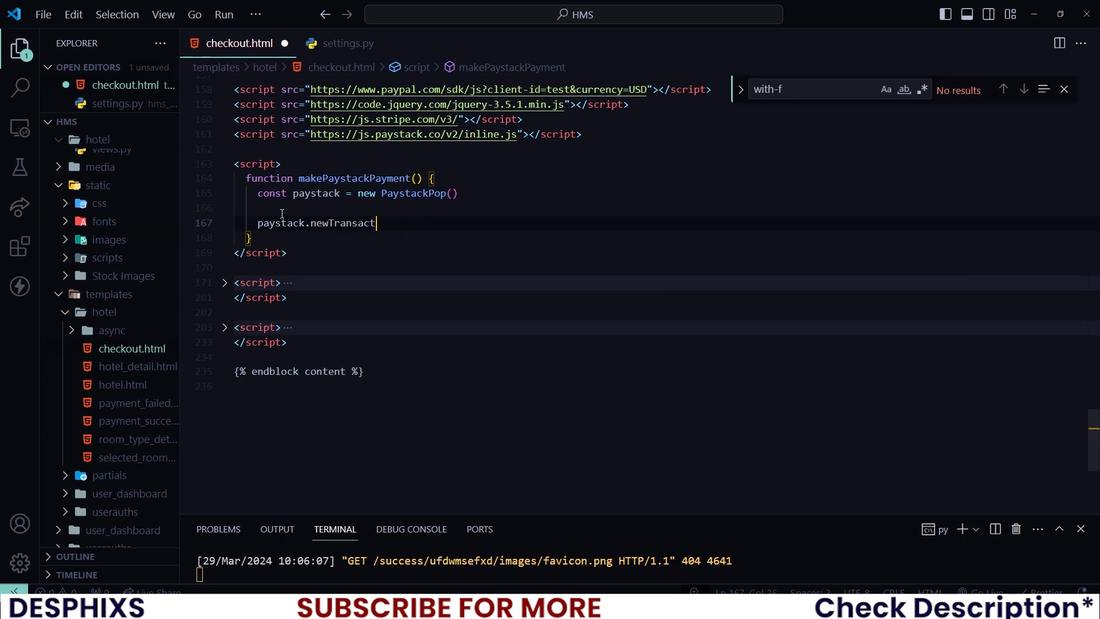
pyautogui.write('ion')
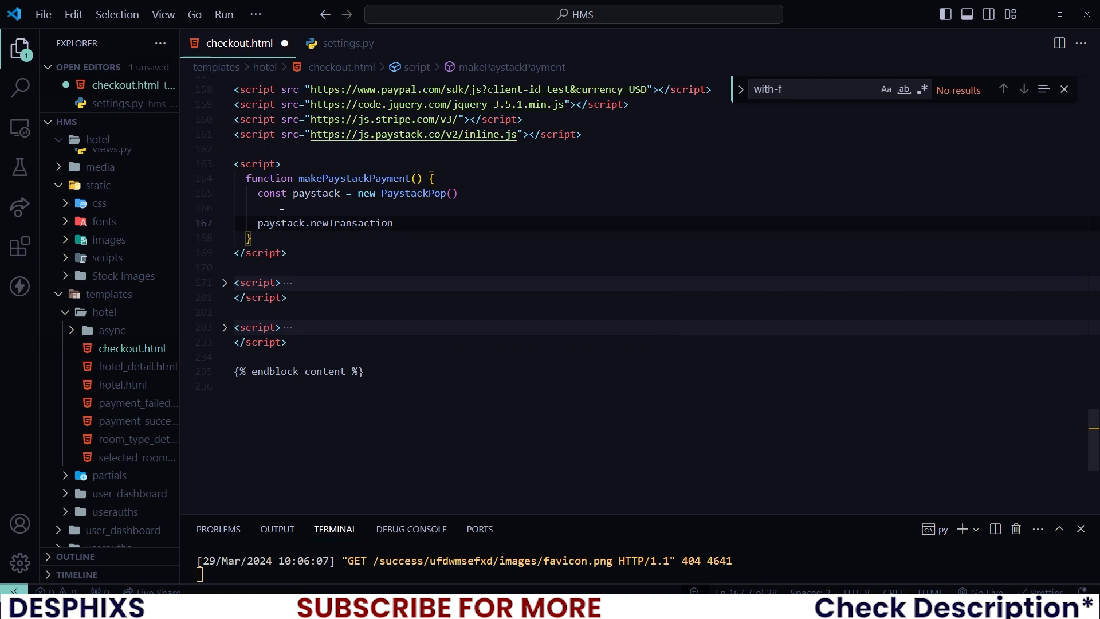
pyautogui.write('({})')
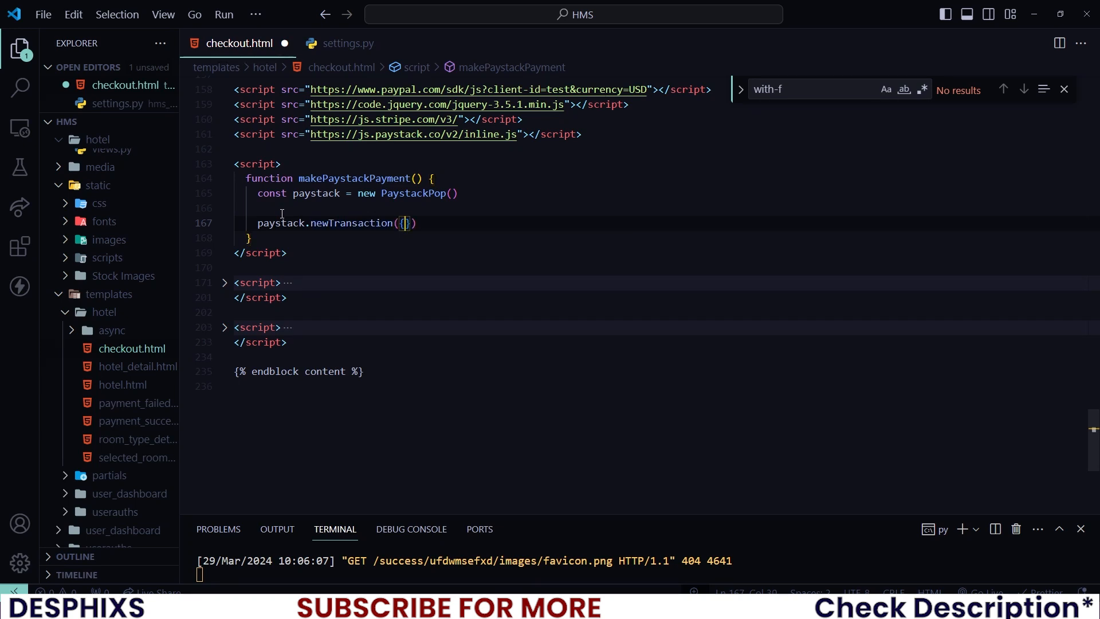
pyautogui.write('key:')
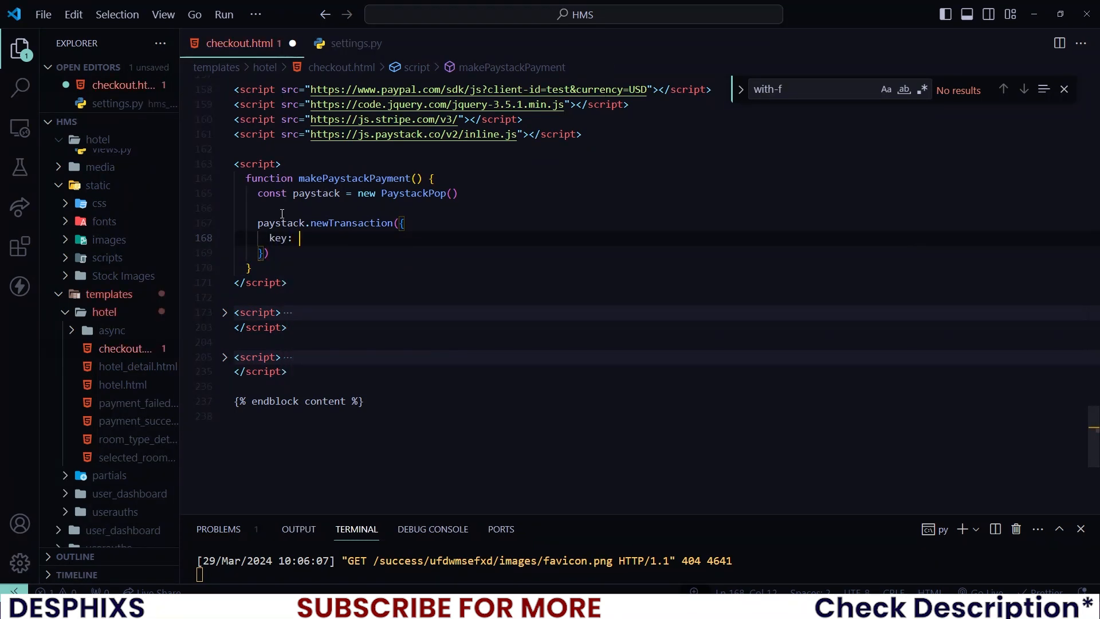
pyautogui.write('""')
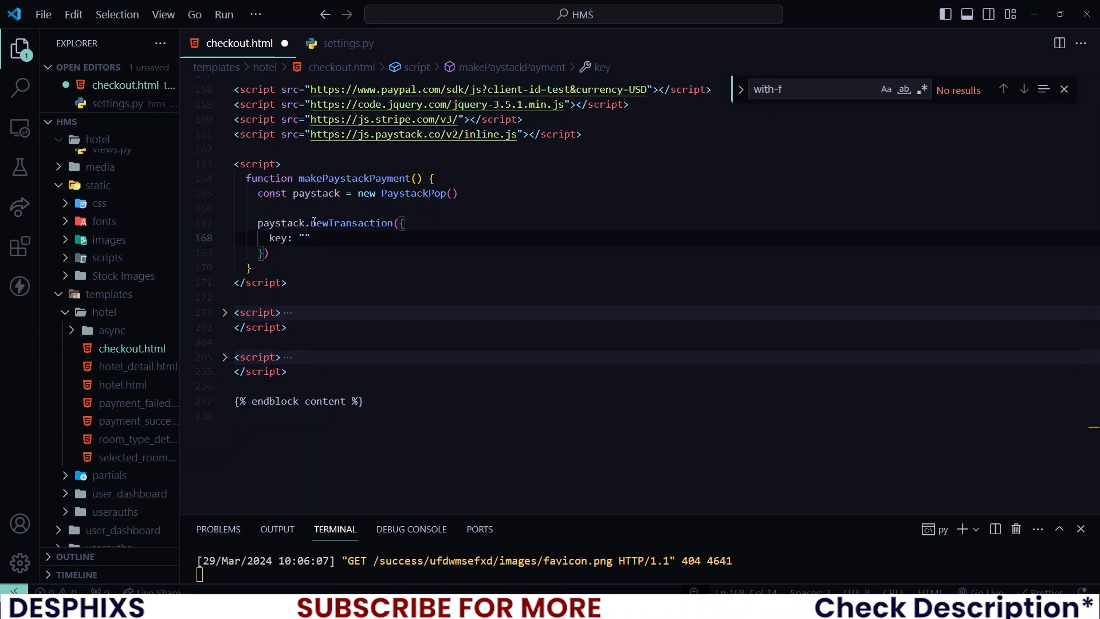
pyautogui.press('Enter')
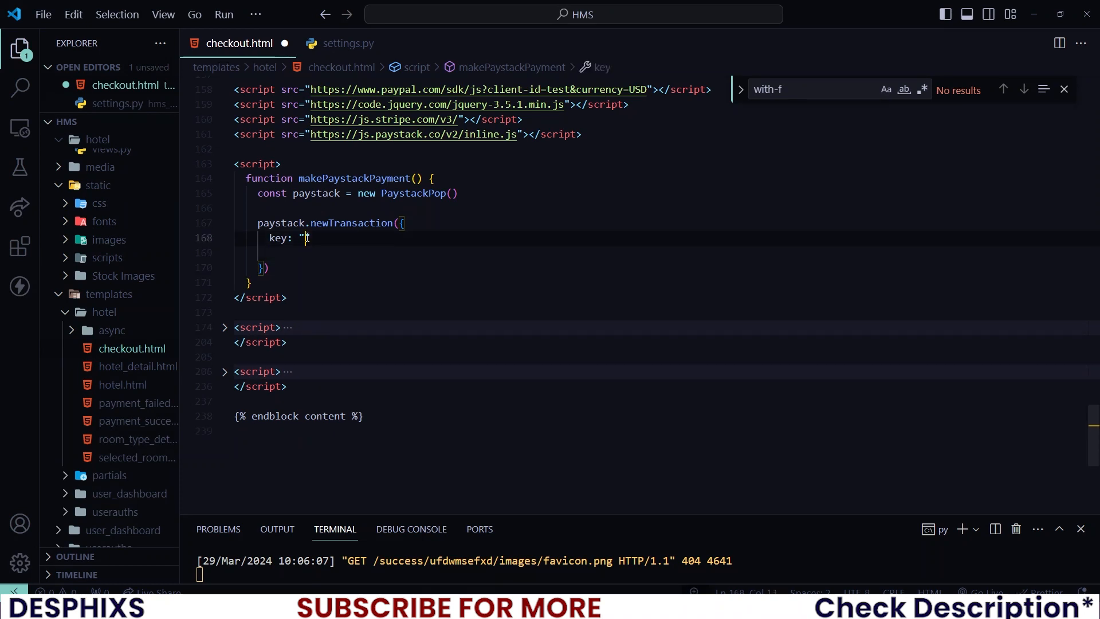
pyautogui.moveTo(301, 265)
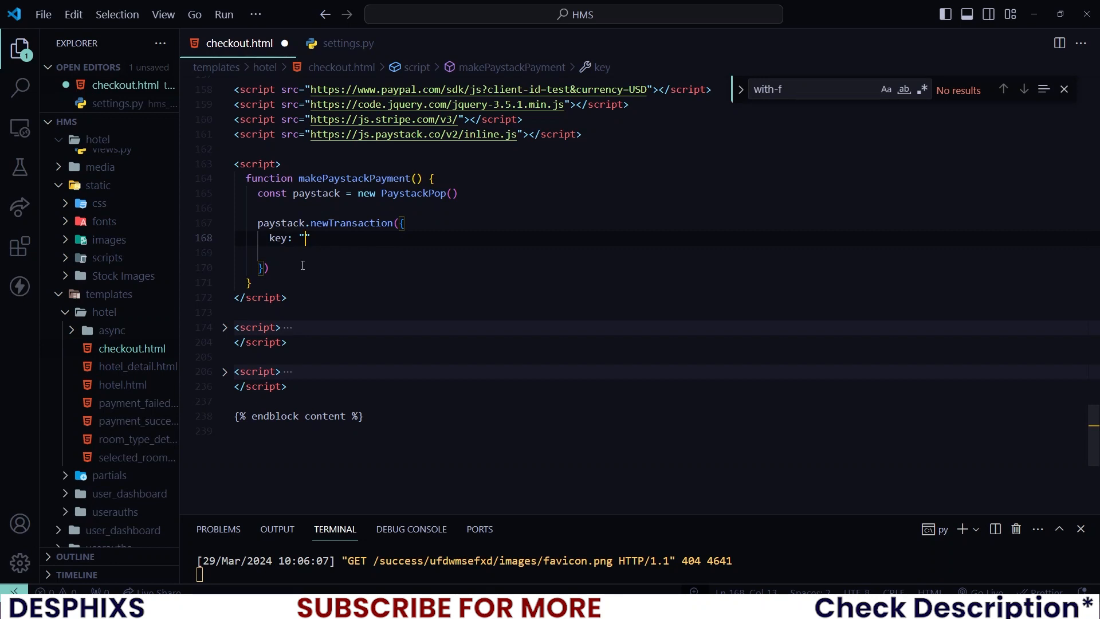
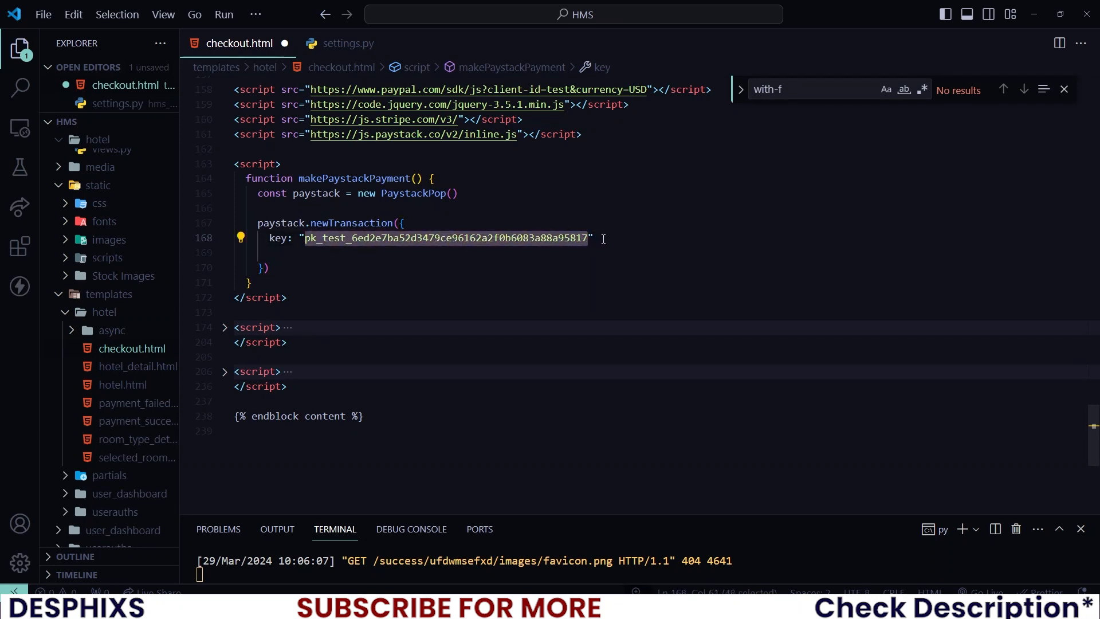
pyautogui.click(307, 238)
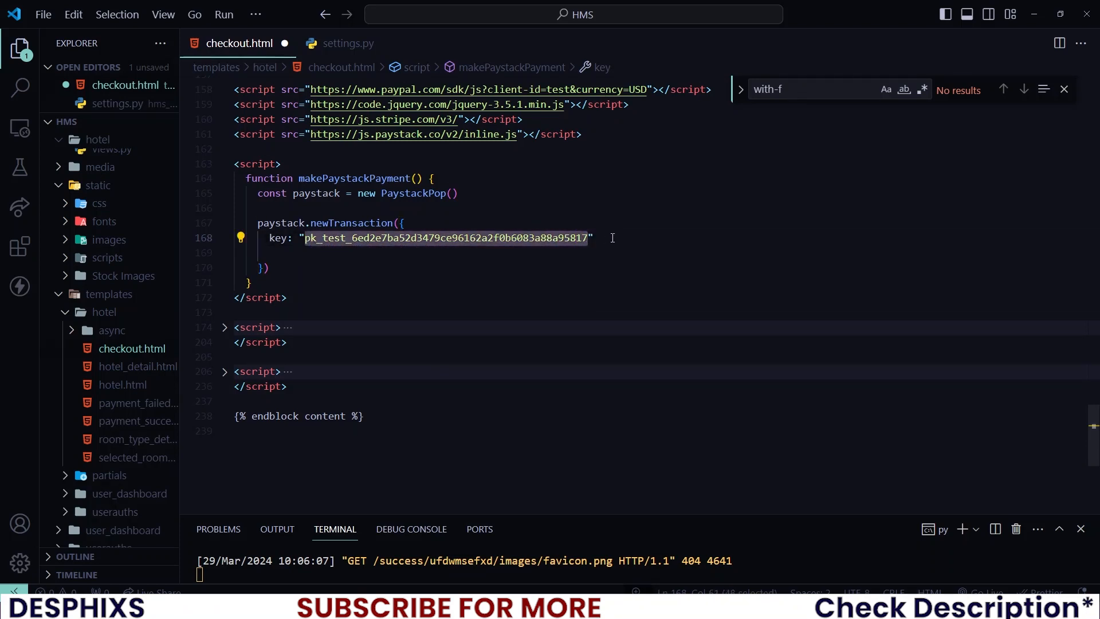
pyautogui.click(297, 237)
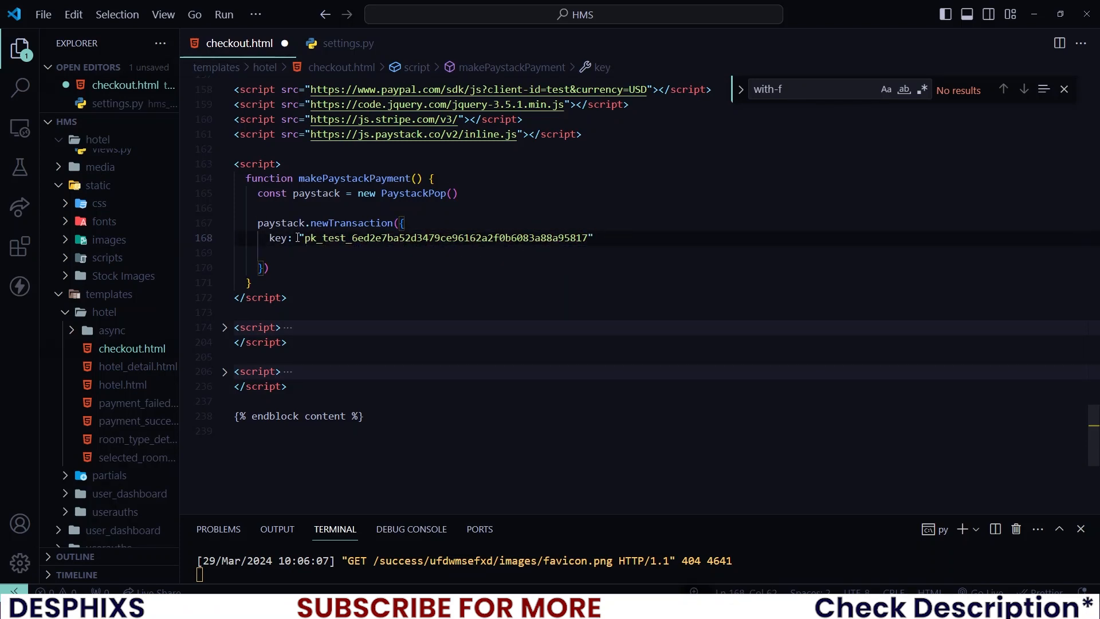
pyautogui.doubleClick(441, 238)
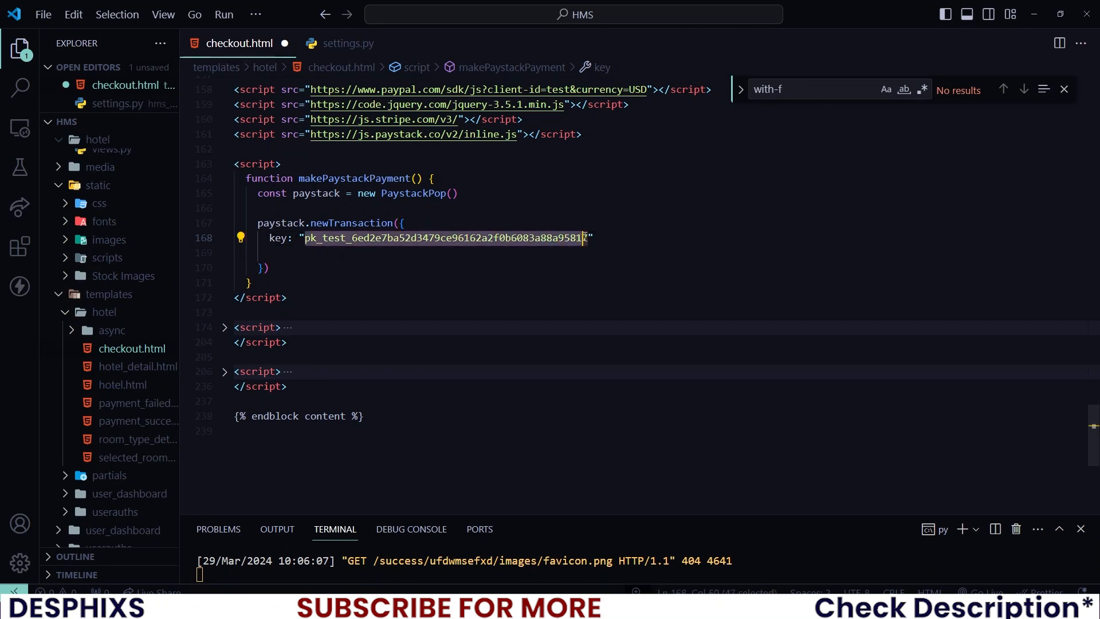
pyautogui.click(594, 237)
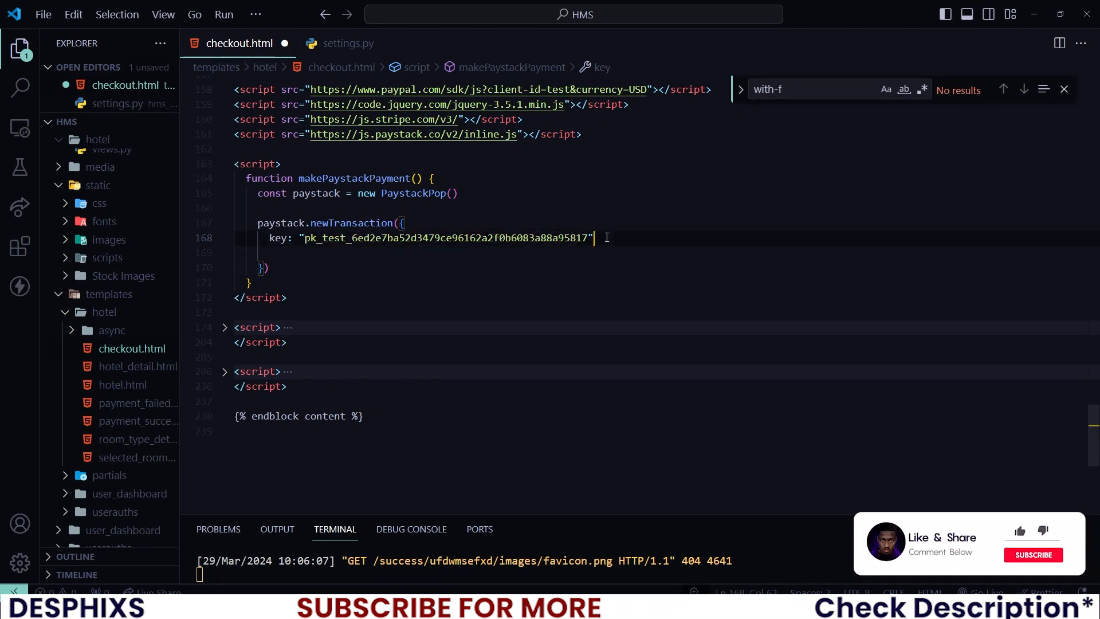
pyautogui.write(',')
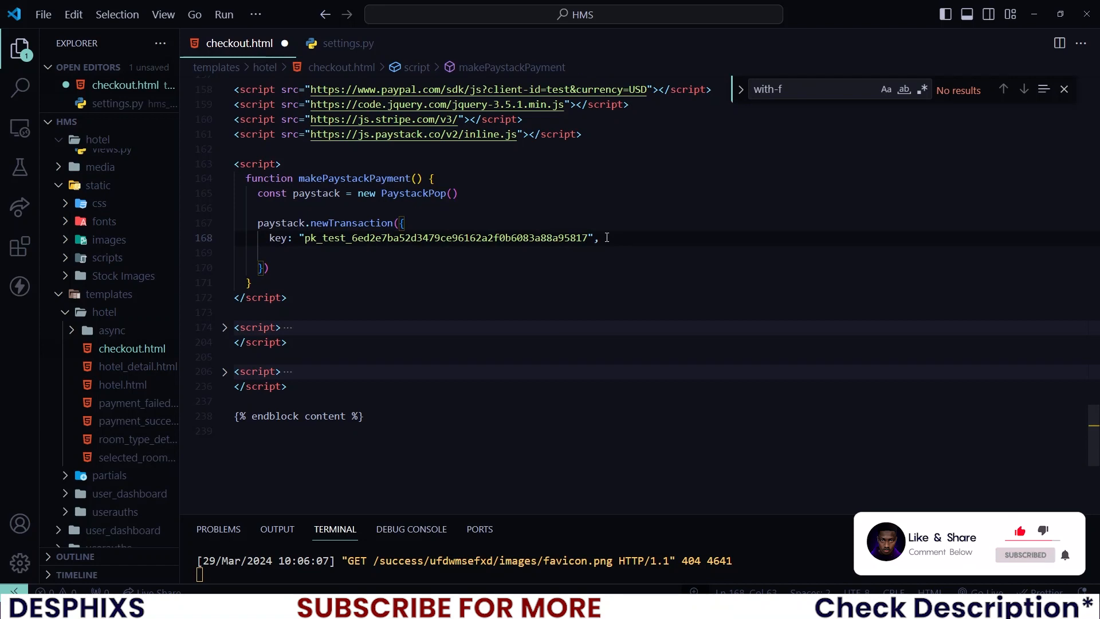
# - Add email "{{booking.email}}" and amount "{{booking.total}} * 1000" to the options
pyautogui.write('email: "{{booking.email')
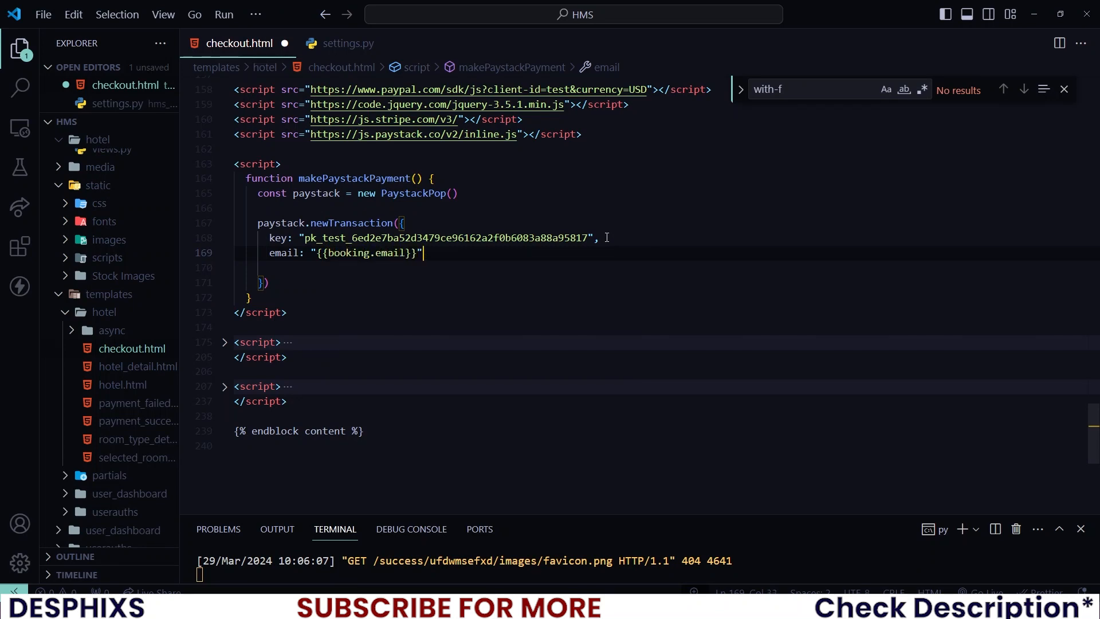
pyautogui.write('amo')
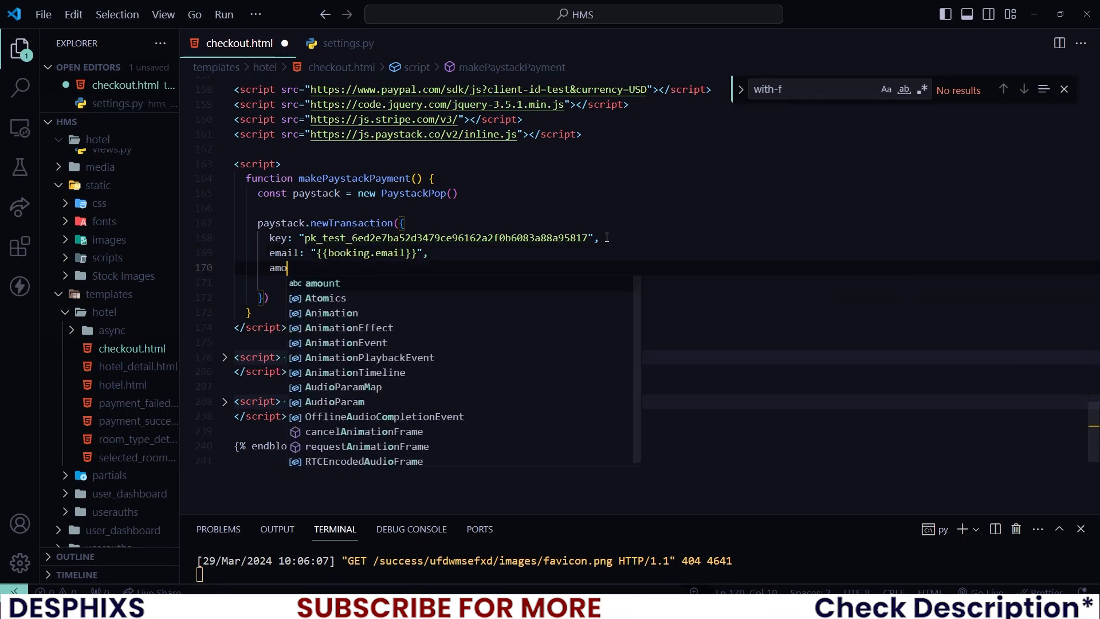
pyautogui.write('amount:')
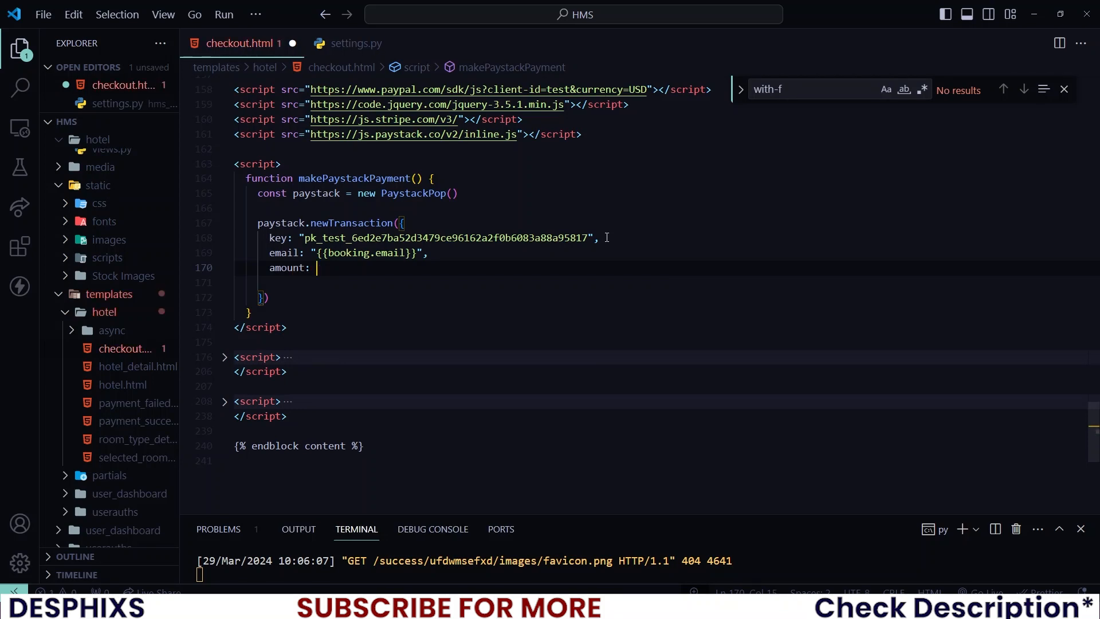
pyautogui.write('"{{}}"')
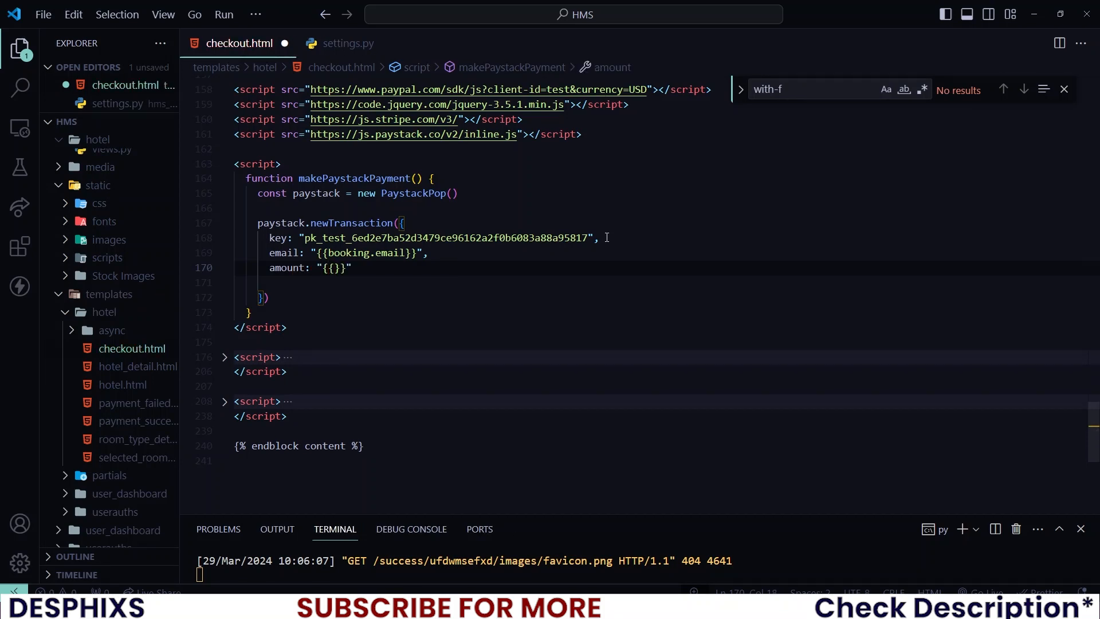
pyautogui.write('booking.total')
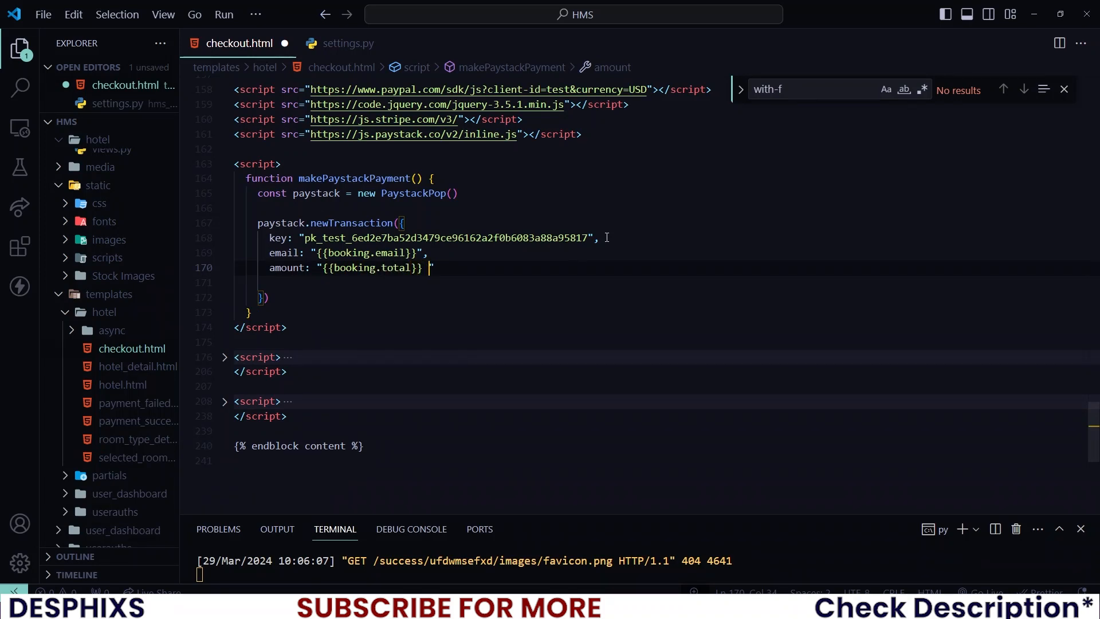
pyautogui.write('* 1000')
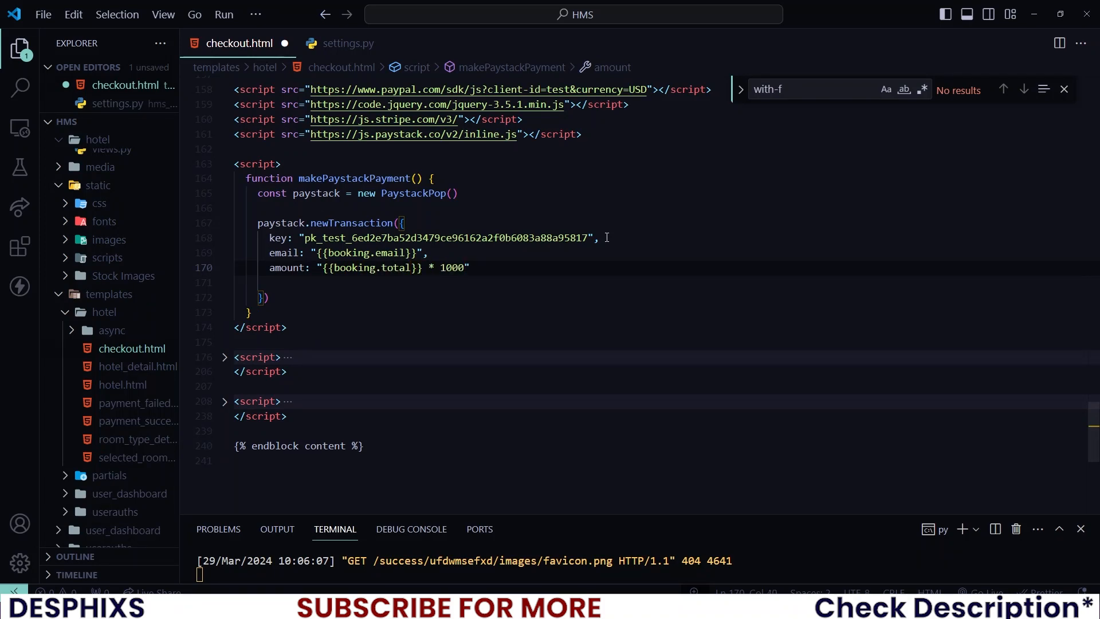
pyautogui.moveTo(300, 295)
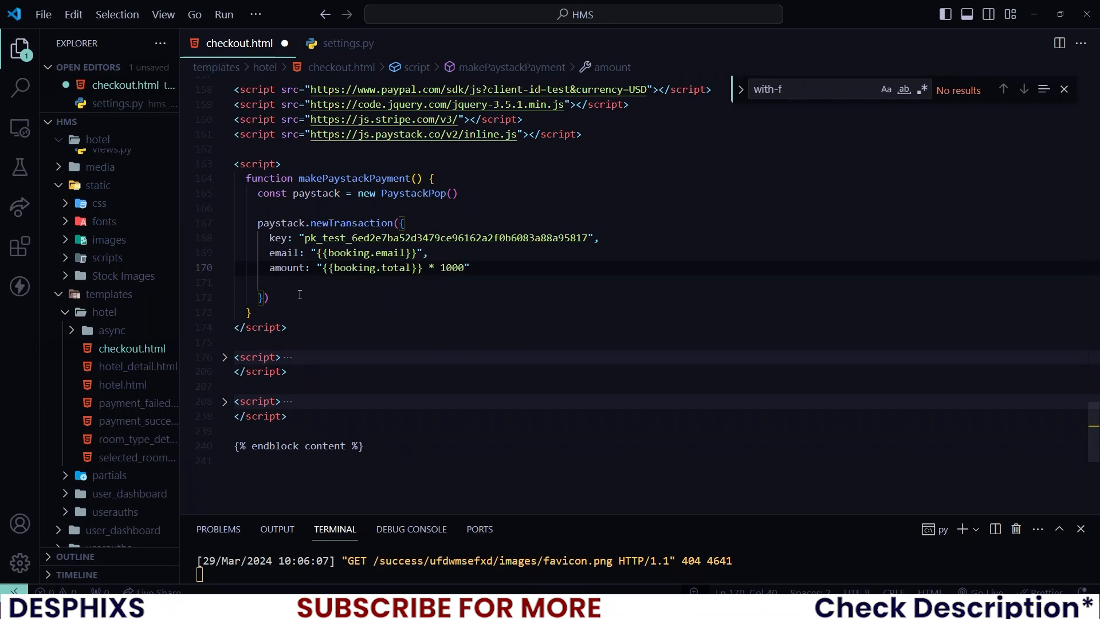
pyautogui.click(309, 282)
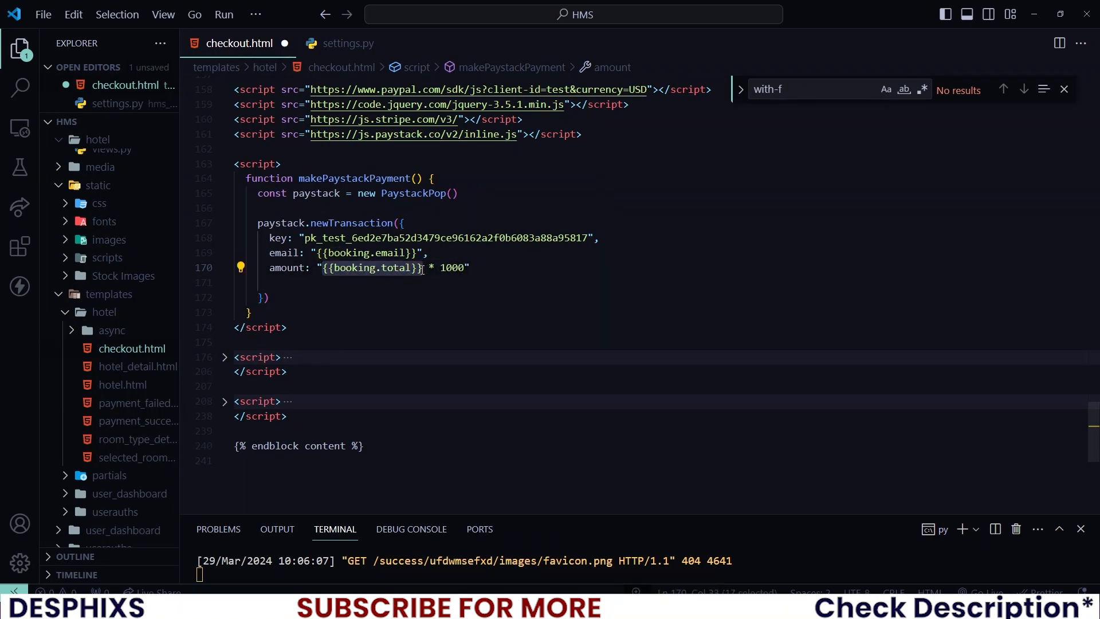
pyautogui.click(472, 267)
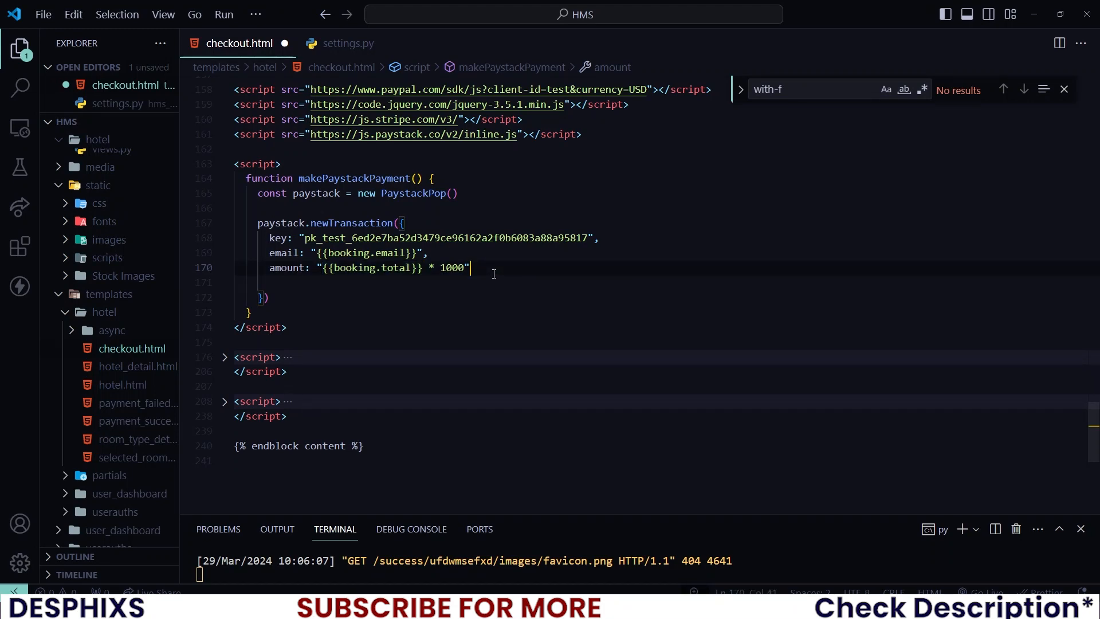
# - Add an onSuccess: (transaction) => handler that console.logs the transaction
pyautogui.write(',')
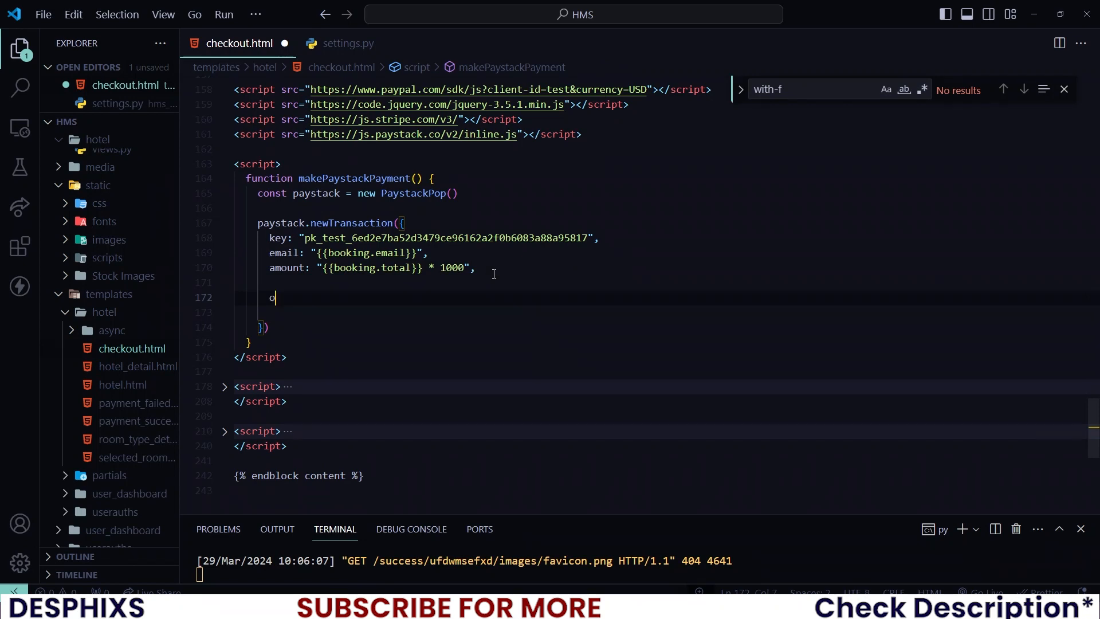
pyautogui.write('nSuccess')
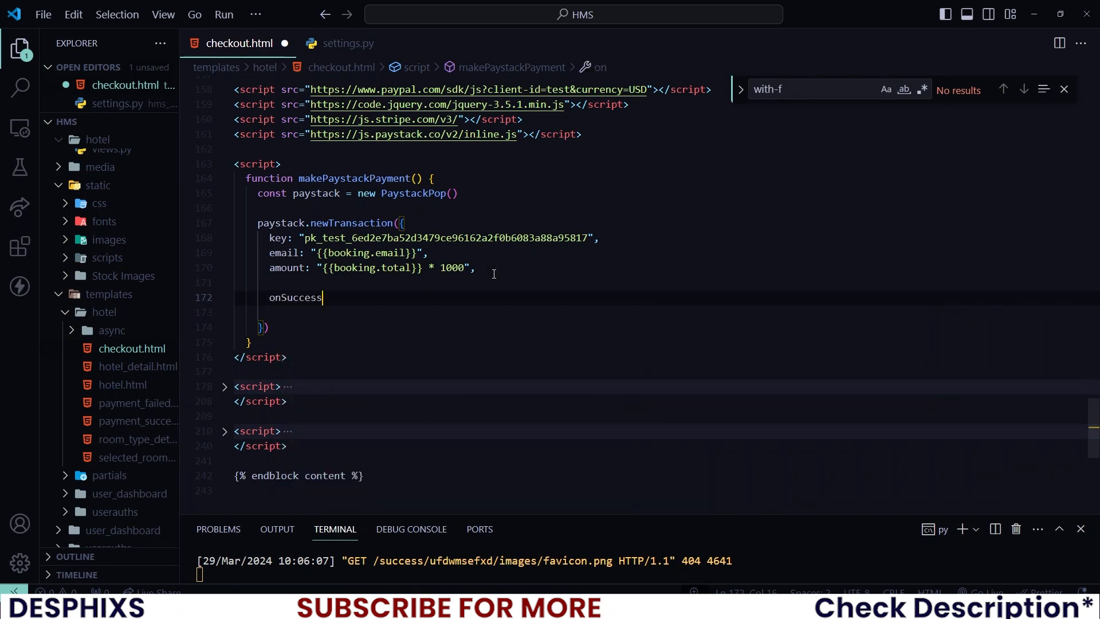
pyautogui.write(':')
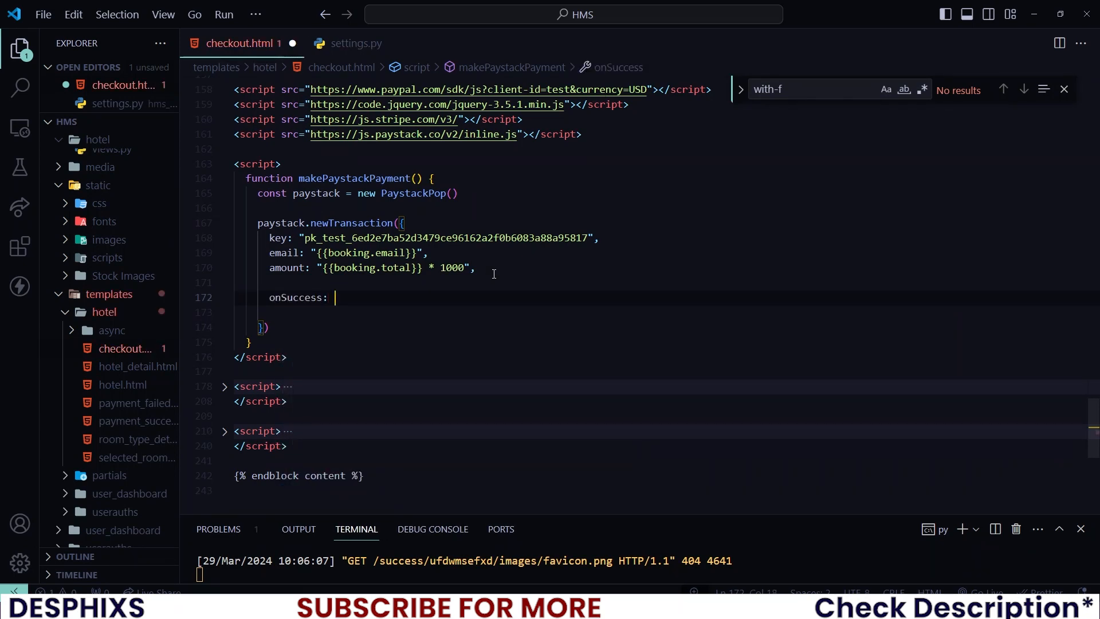
pyautogui.write('(transact')
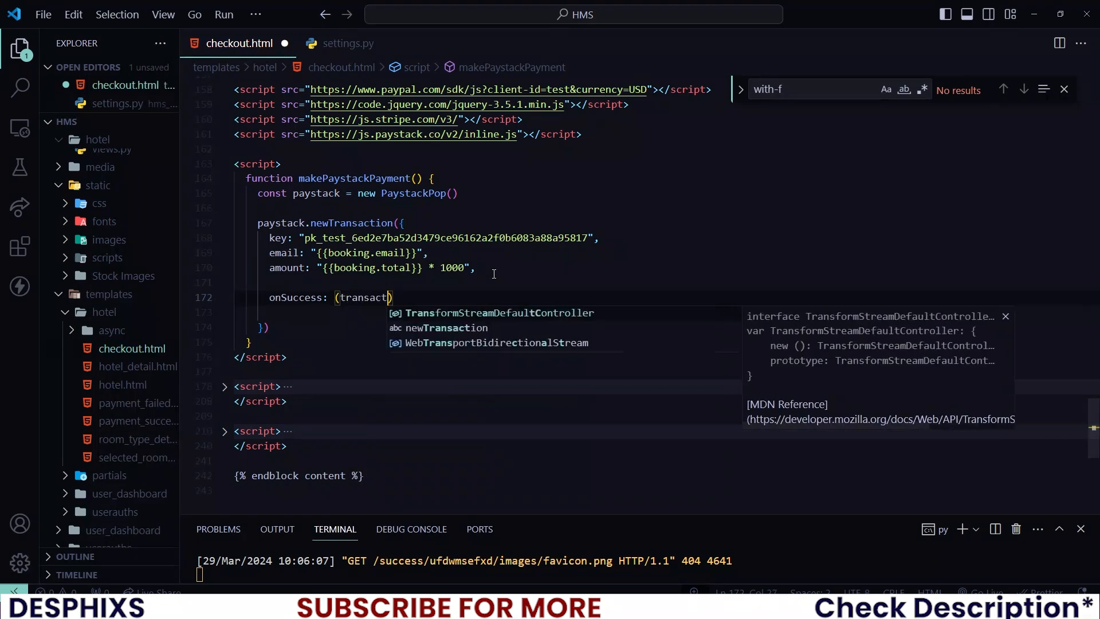
pyautogui.write('ion')
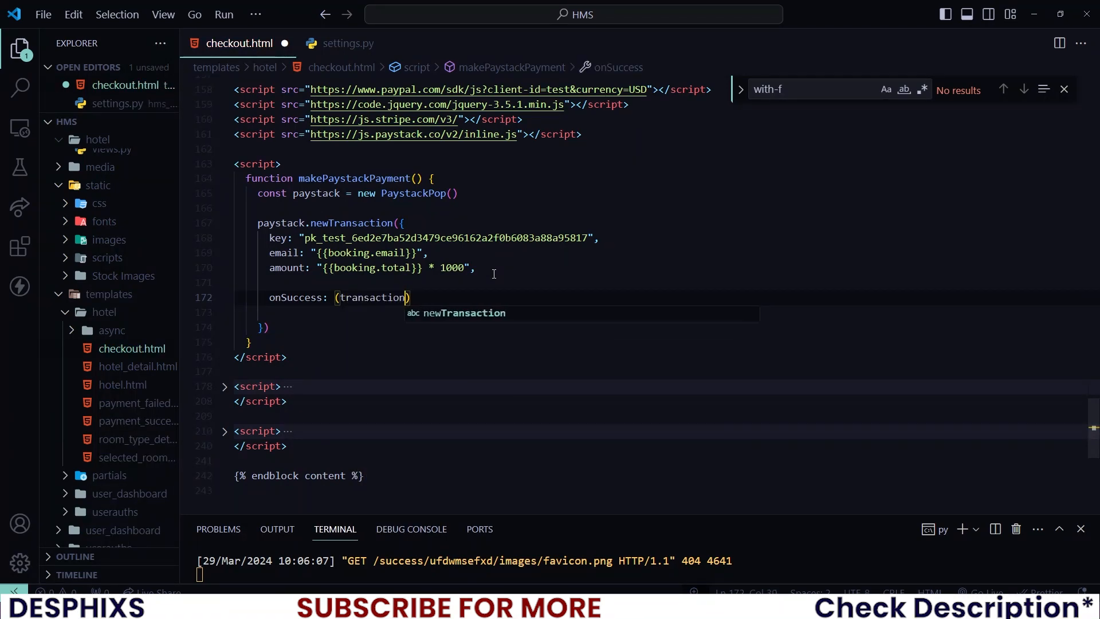
pyautogui.write('=> {')
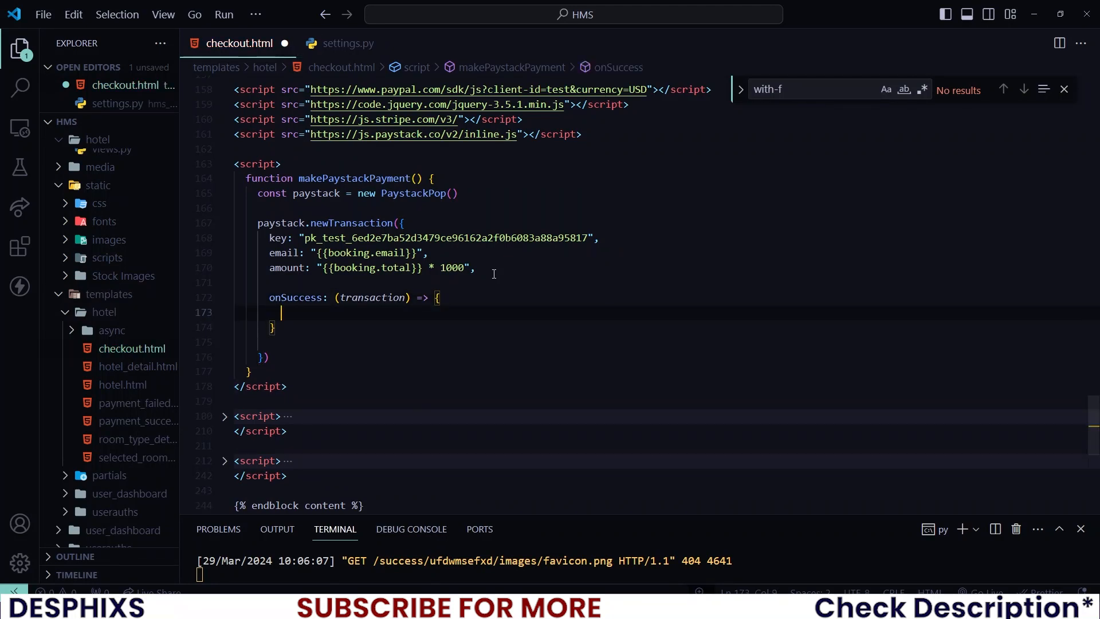
pyautogui.write('console')
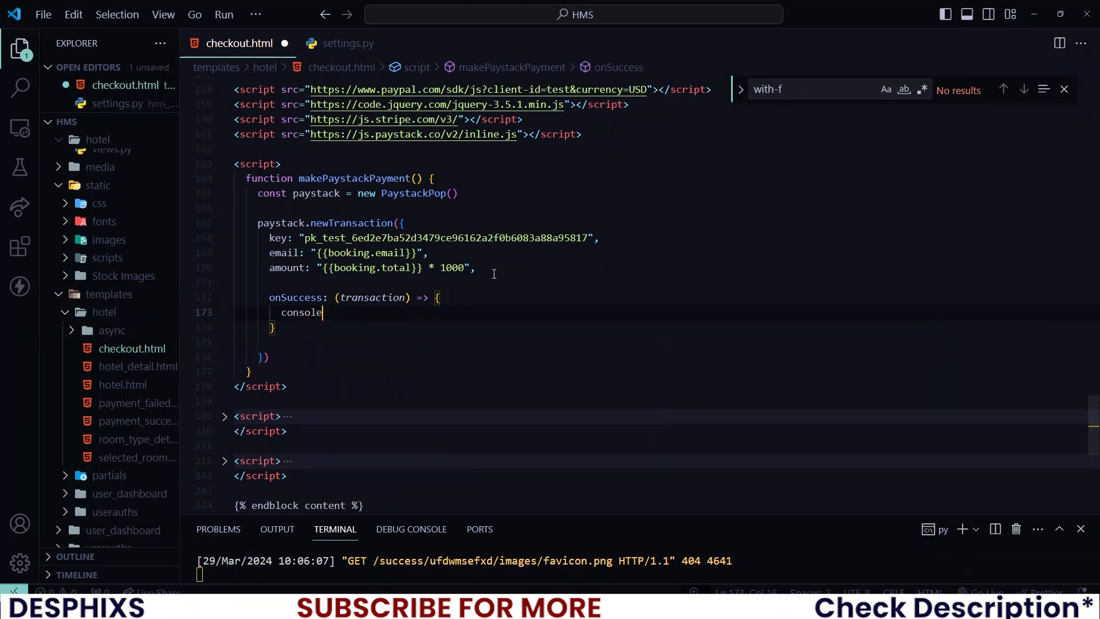
pyautogui.write('.log(transaction')
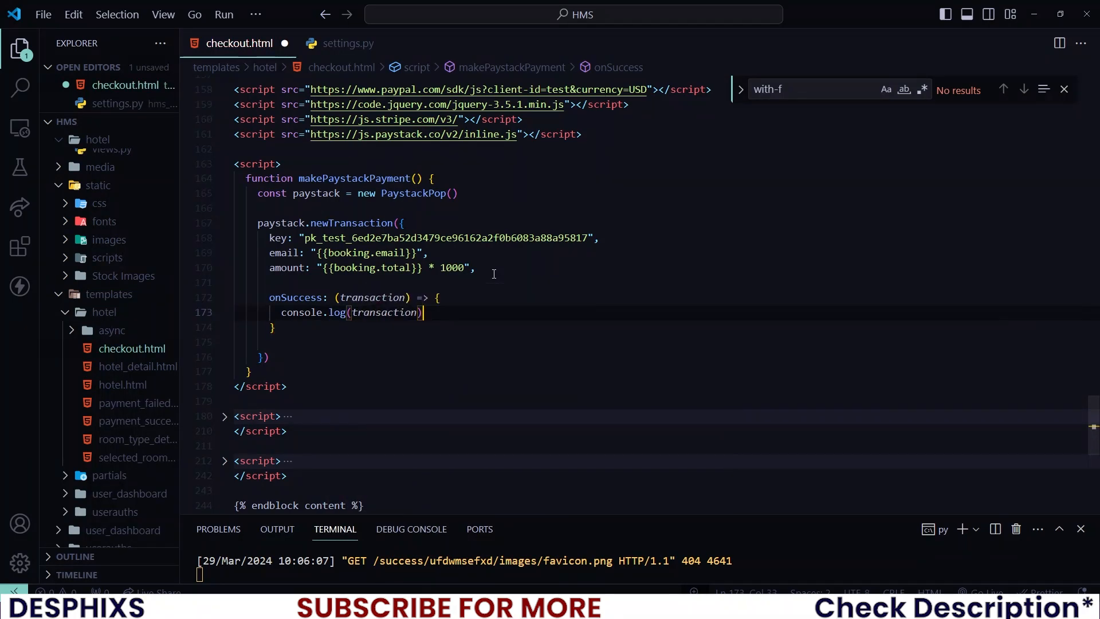
pyautogui.press('Enter')
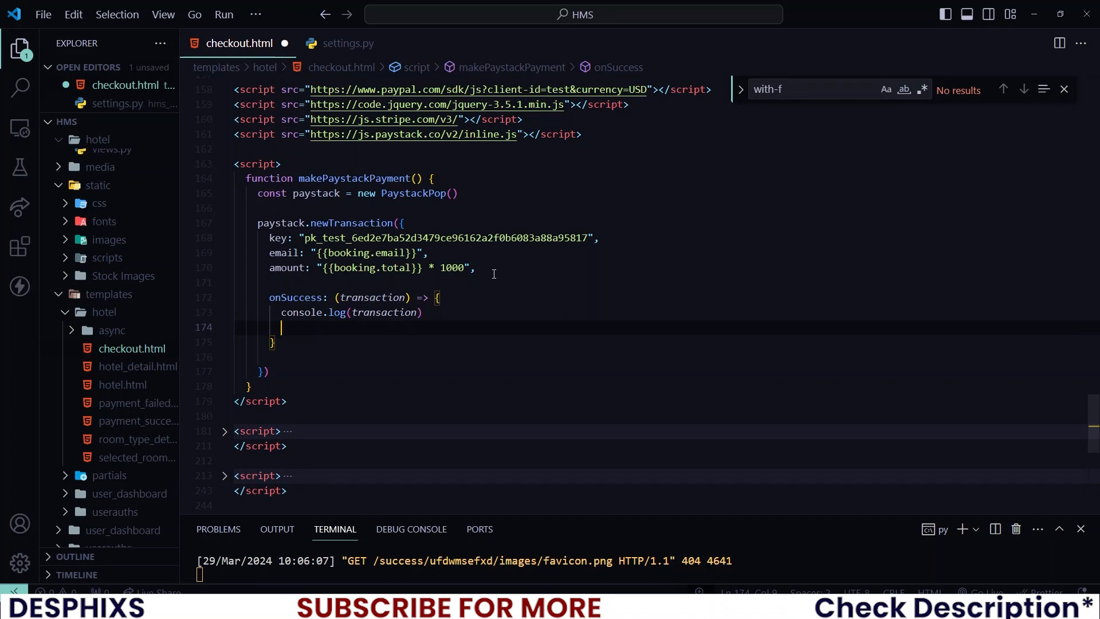
# - Redirect window.location.href to "/success/{{booking.booking_id}}/" in the success handler
pyautogui.write('window')
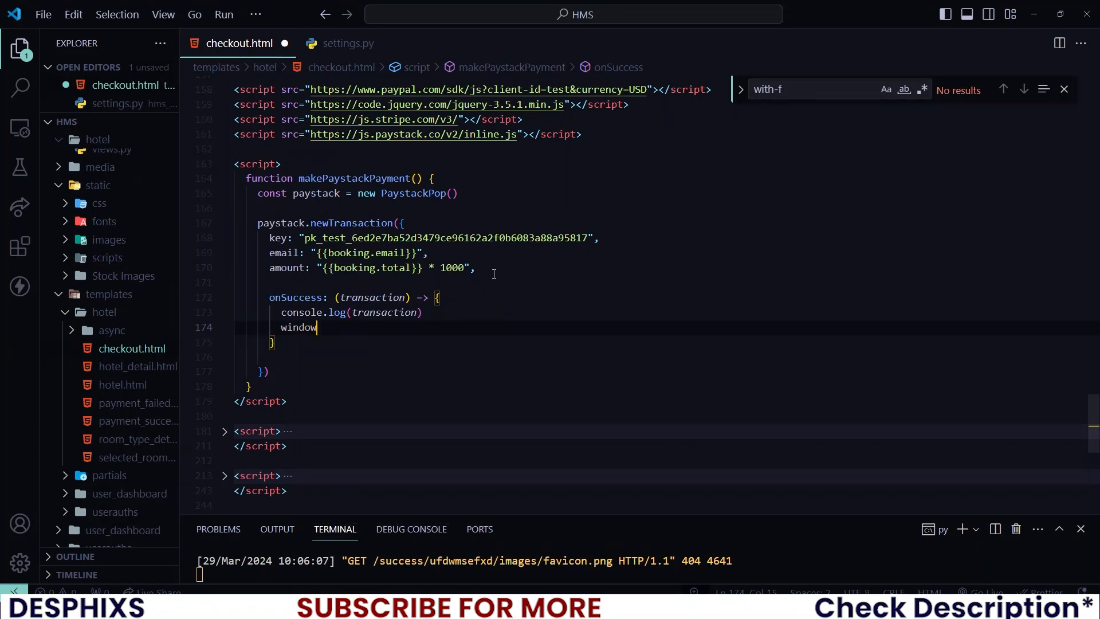
pyautogui.write('.location')
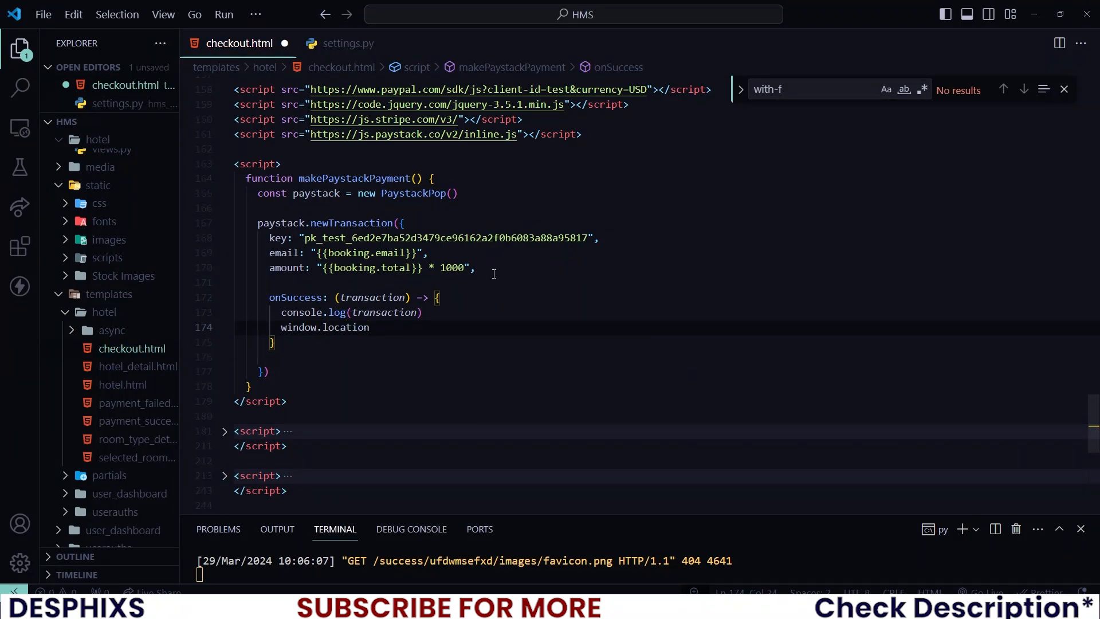
pyautogui.write('.href')
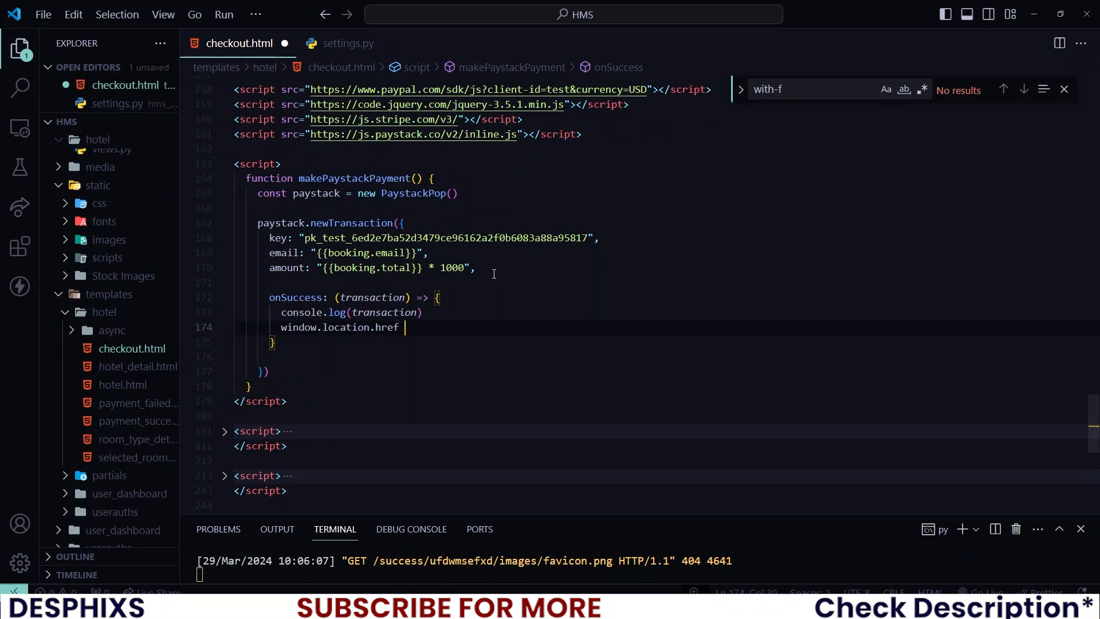
pyautogui.write('= ""')
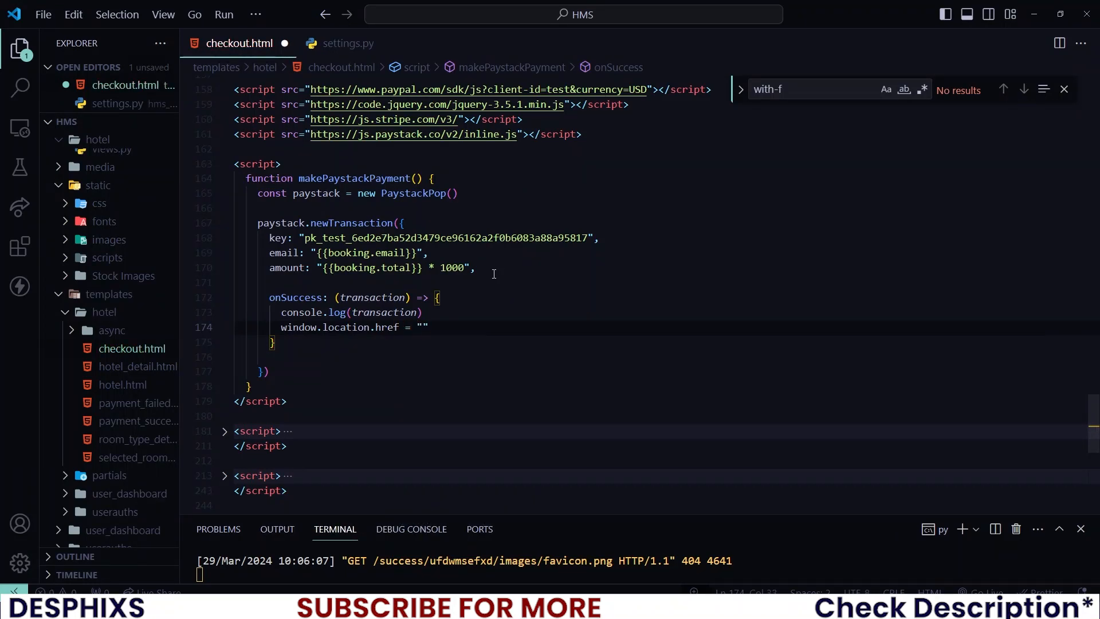
pyautogui.write('/succ')
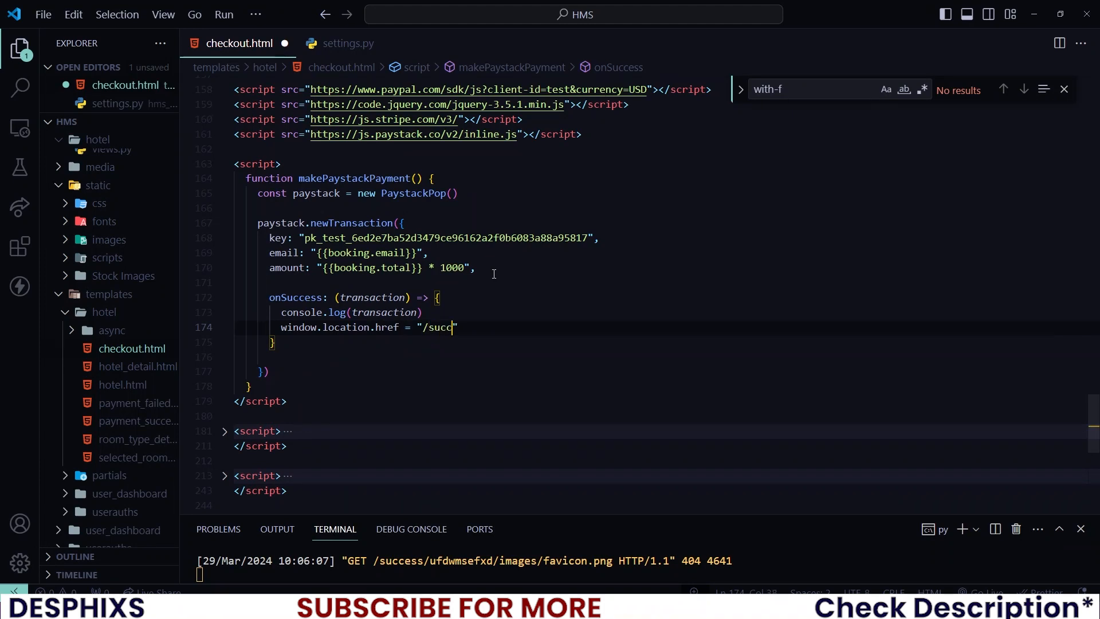
pyautogui.write('ess/')
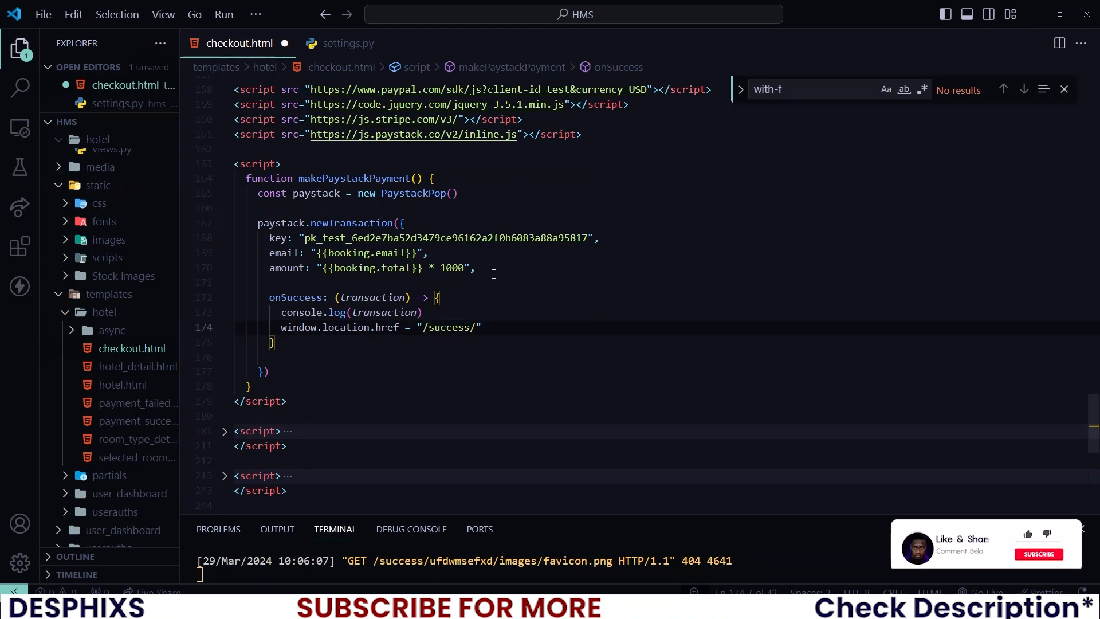
pyautogui.write('{{}}')
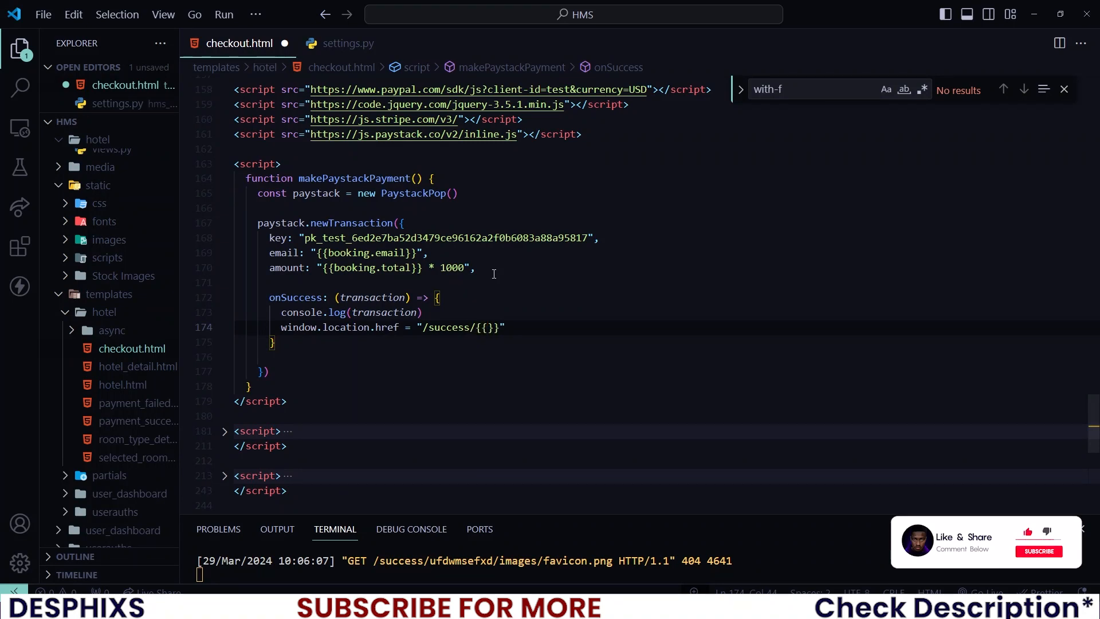
pyautogui.write('booking.booking')
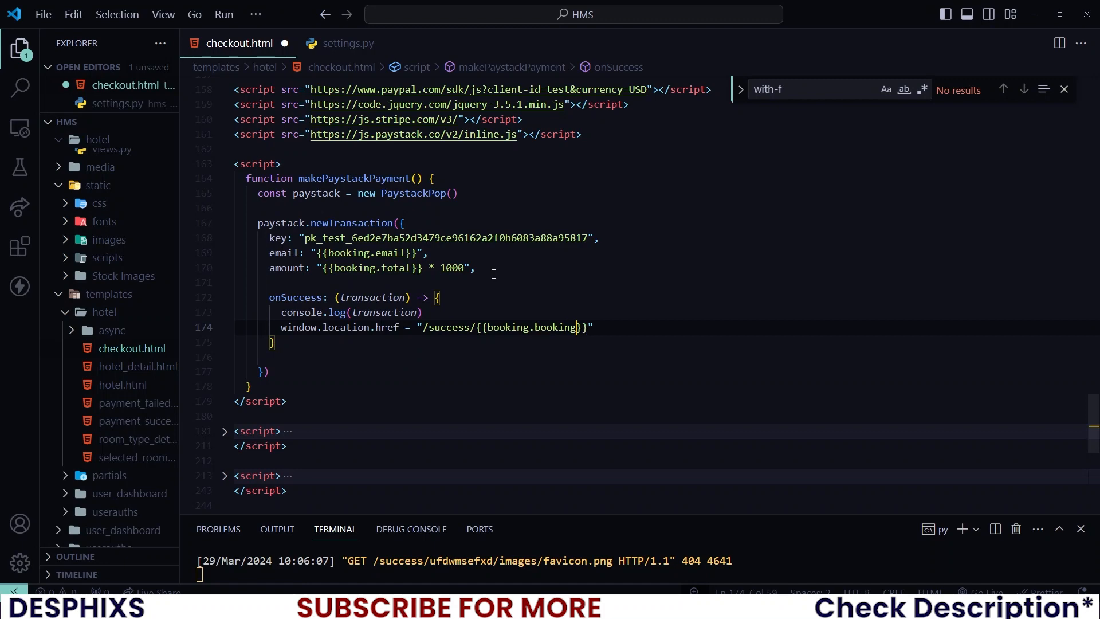
pyautogui.write('_id}}/')
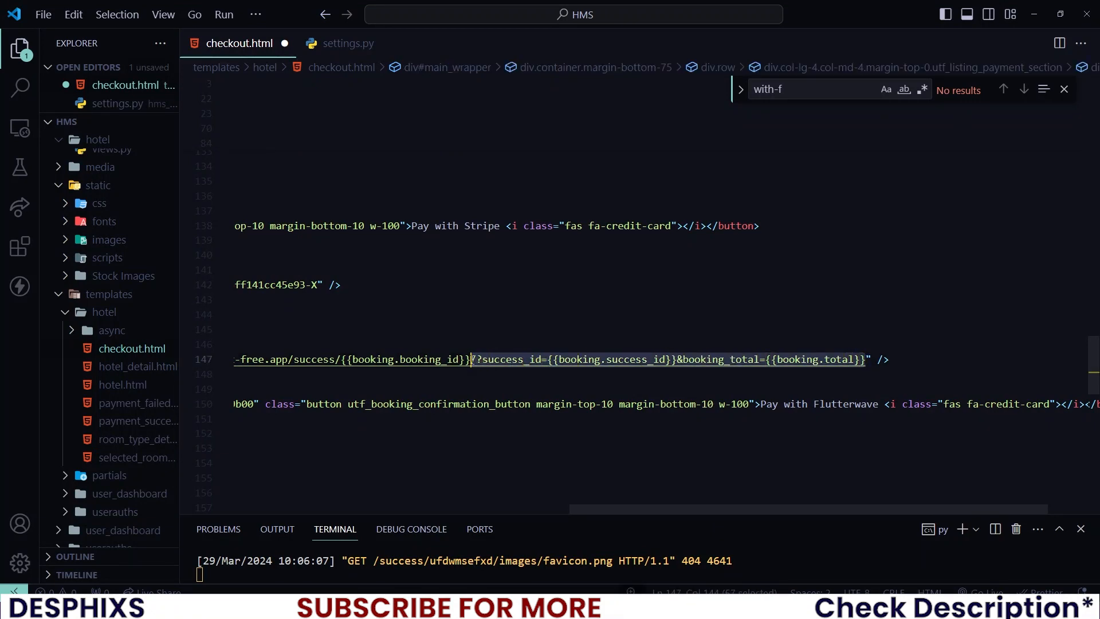
# - Append success_id and booking_total query parameters to the redirect URL and reformat the code
pyautogui.scroll(-3)
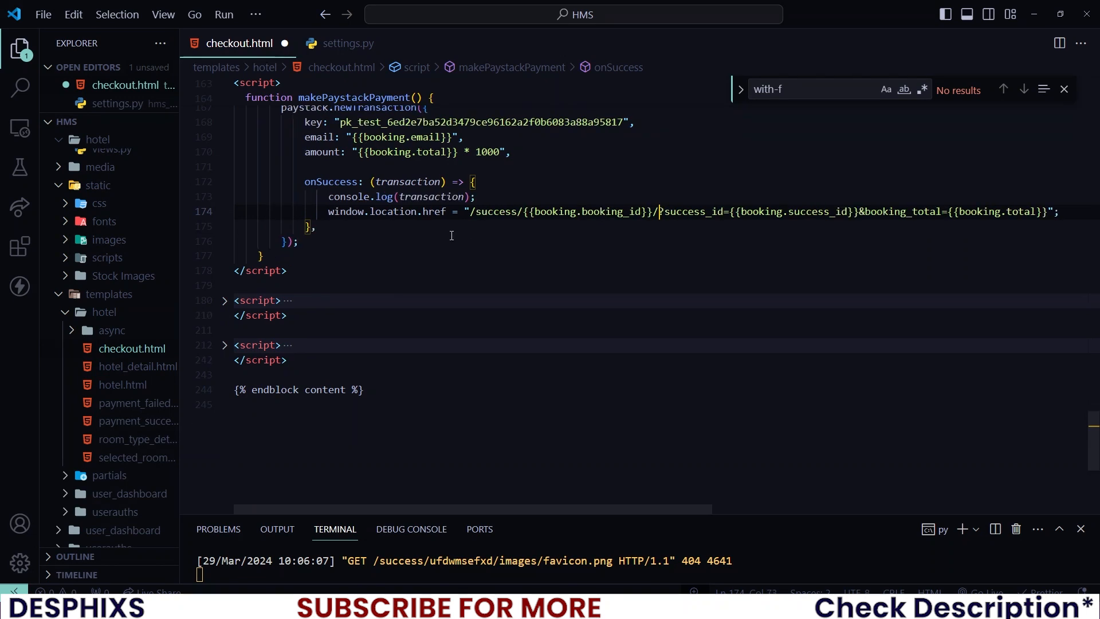
pyautogui.press('ctrl+s')
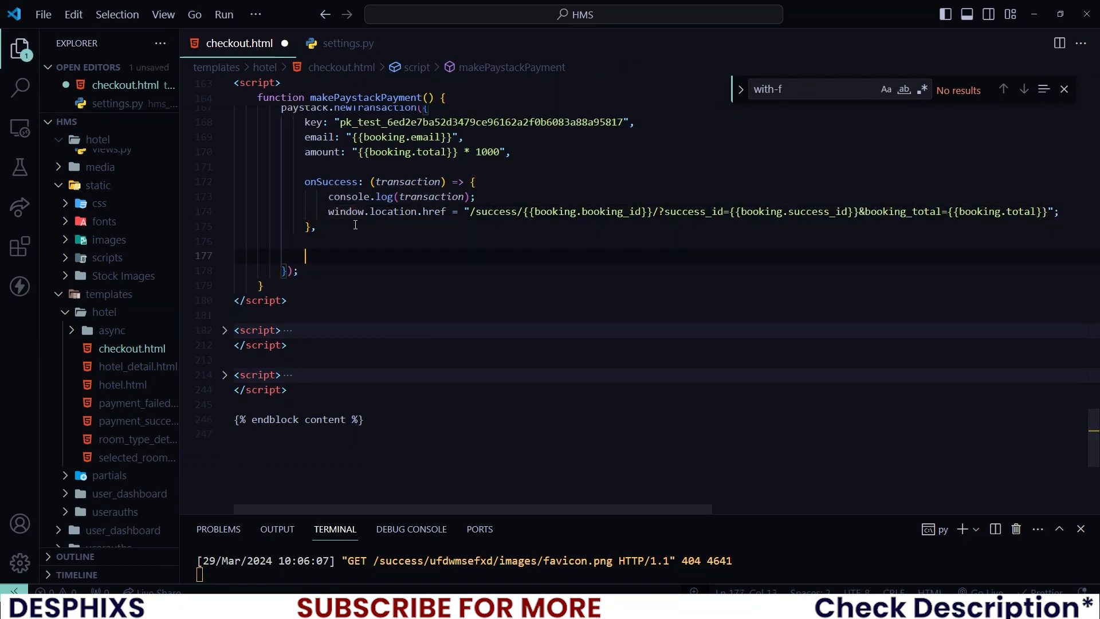
# - Add onCancel firing Swal.fire with title "Payment Cancelled" and error icon, then save
pyautogui.write('onCancel')
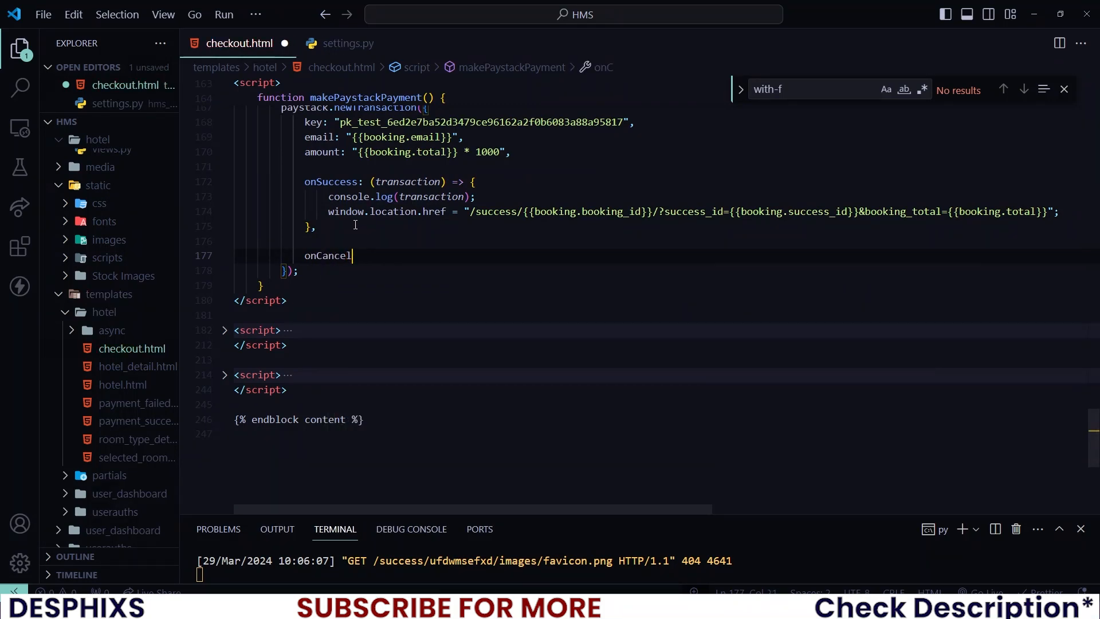
pyautogui.write(':')
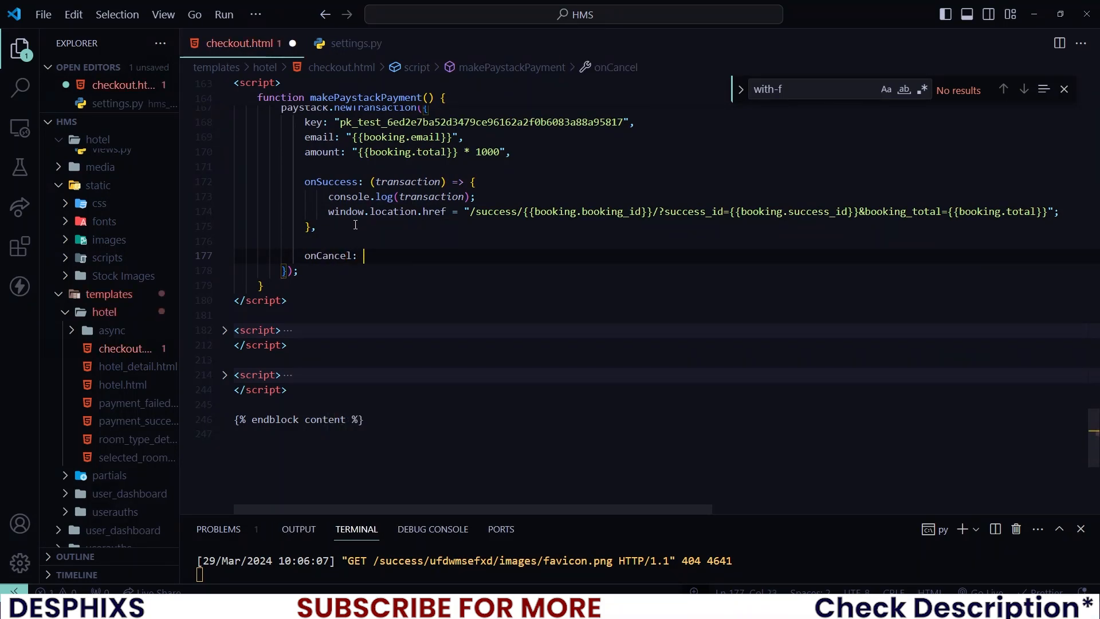
pyautogui.write('() => {')
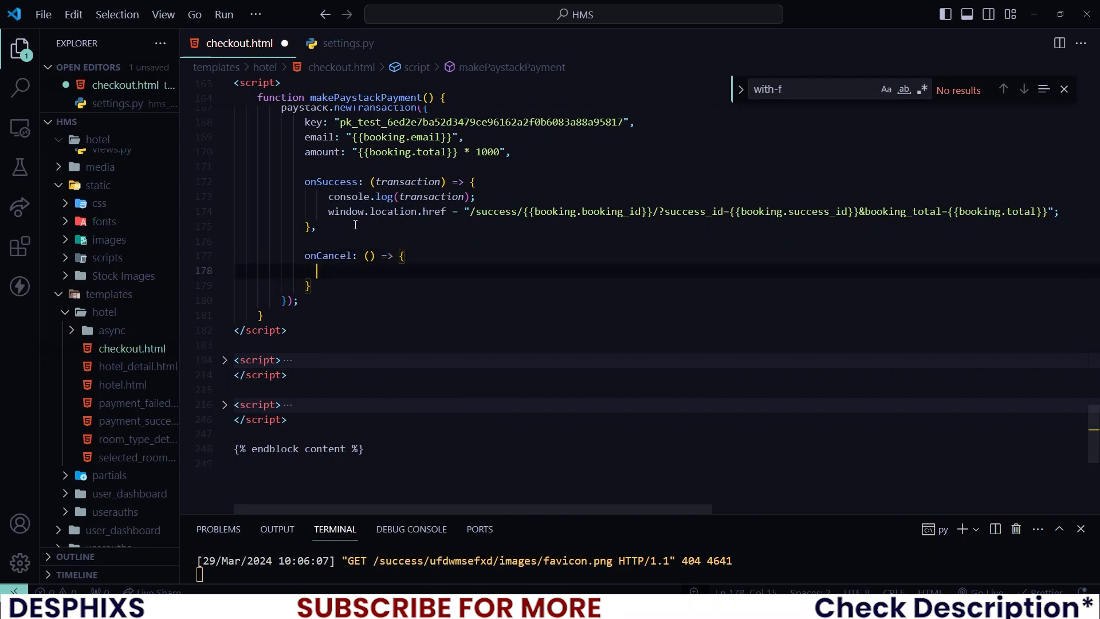
pyautogui.write('log();')
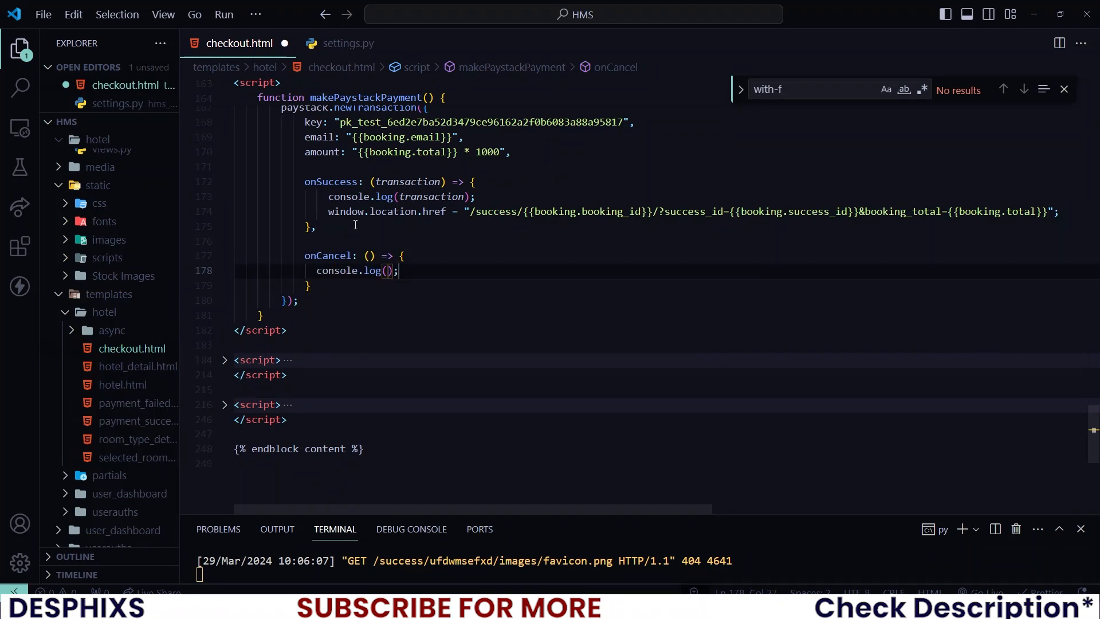
pyautogui.write('S')
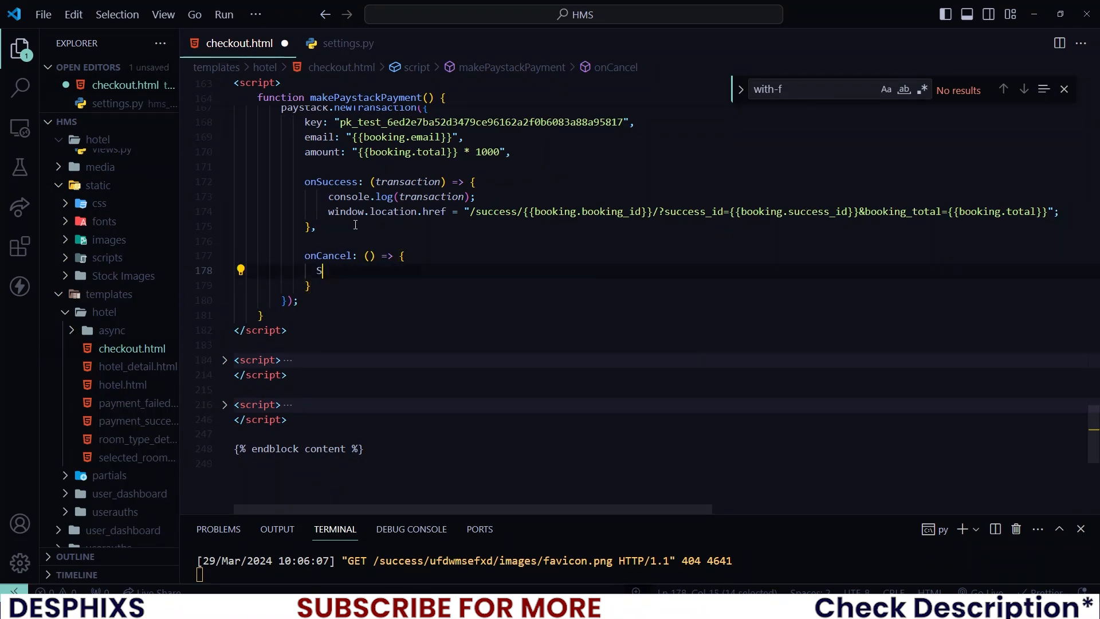
pyautogui.write('wal.f')
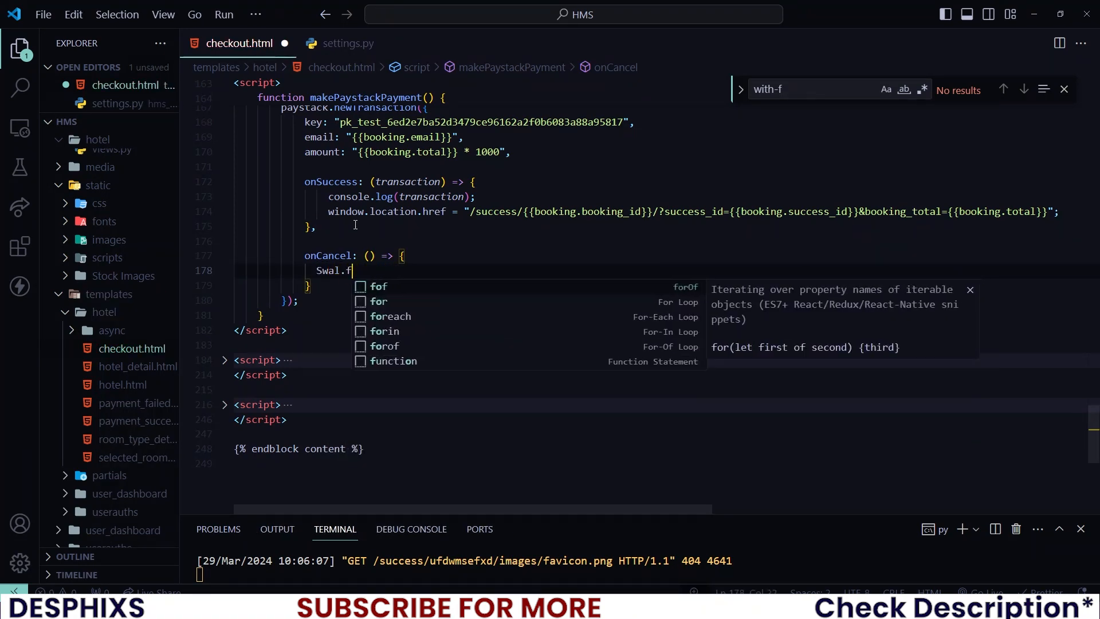
pyautogui.write('ire(')
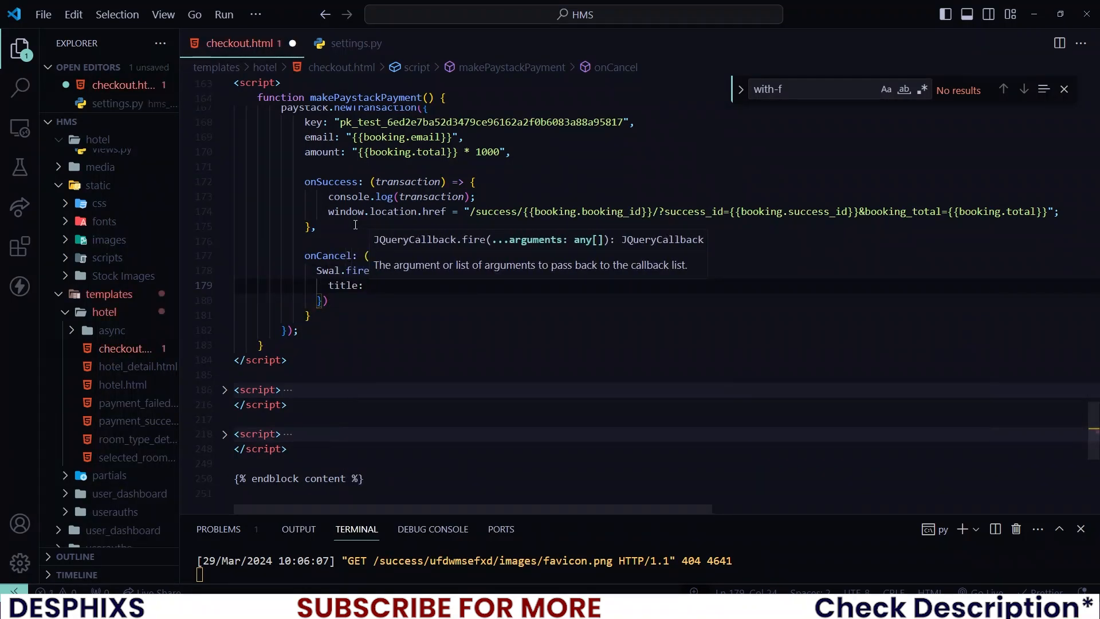
pyautogui.write('Payment "')
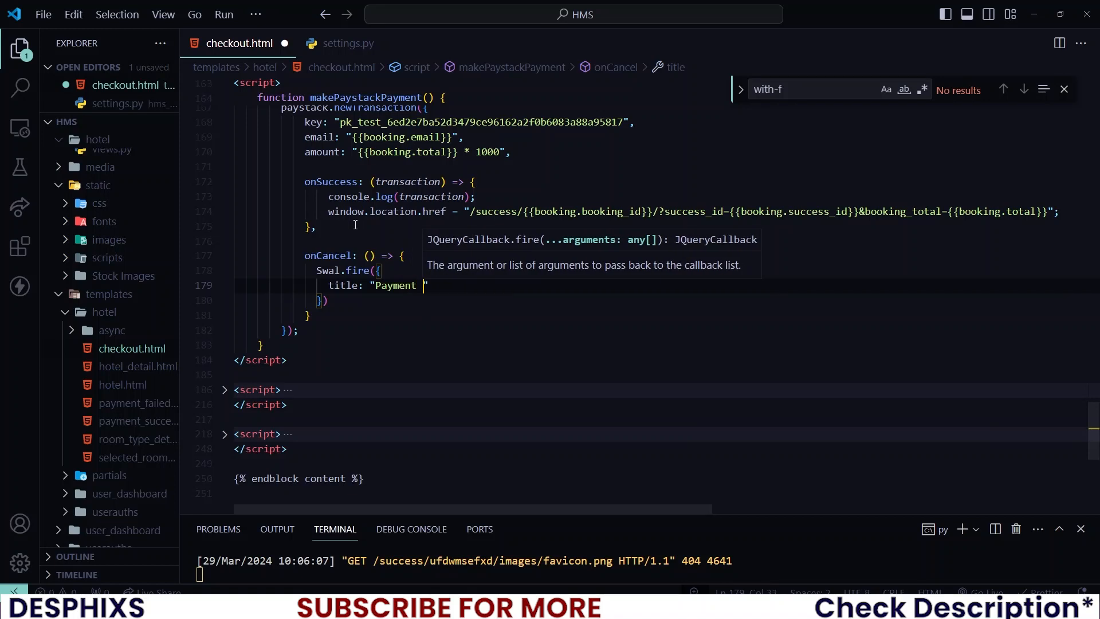
pyautogui.write('Cancel')
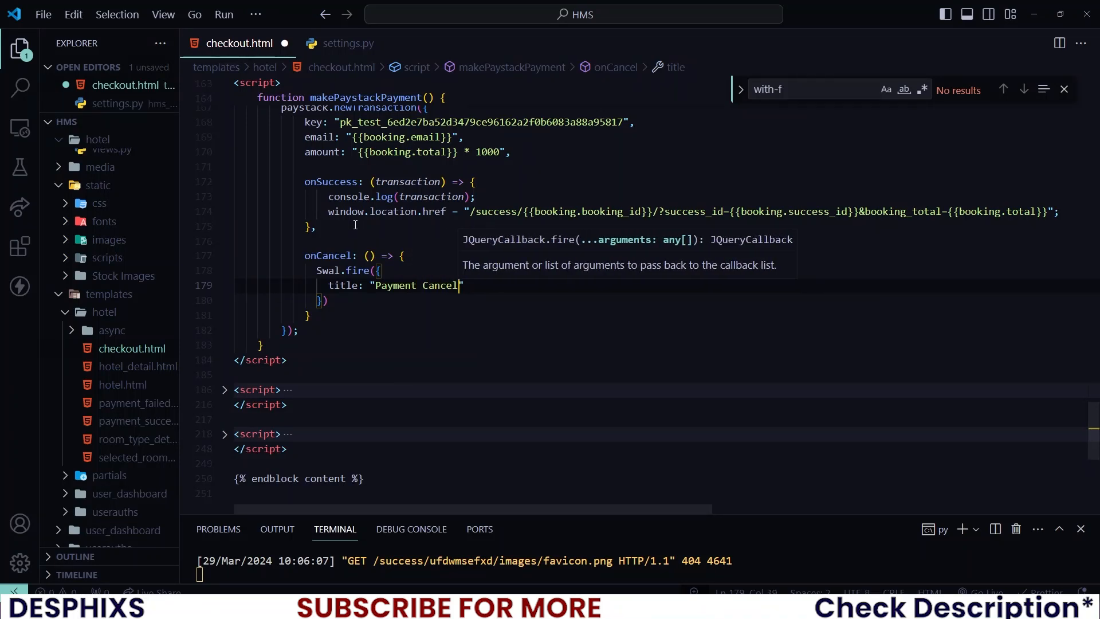
pyautogui.write('ic')
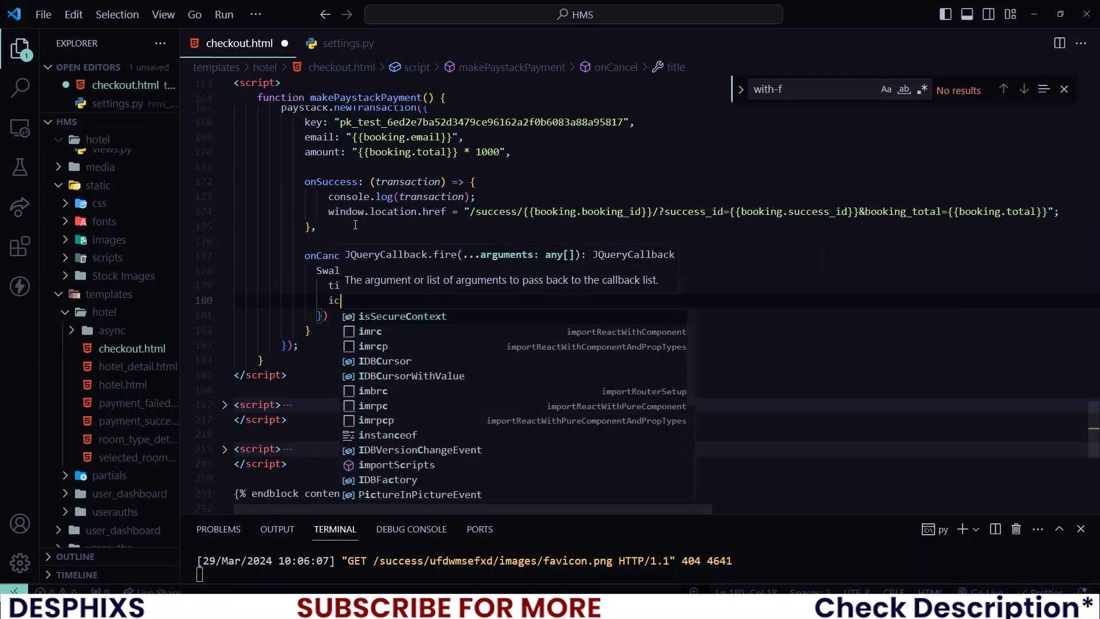
pyautogui.write('icon: ""')
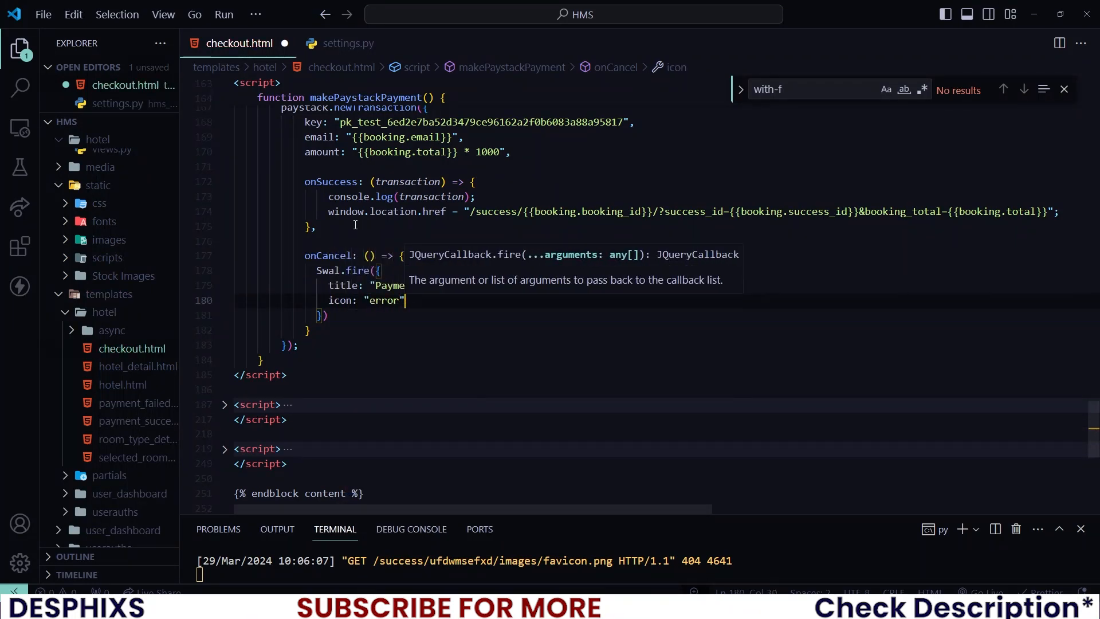
pyautogui.press('ctrl+s')
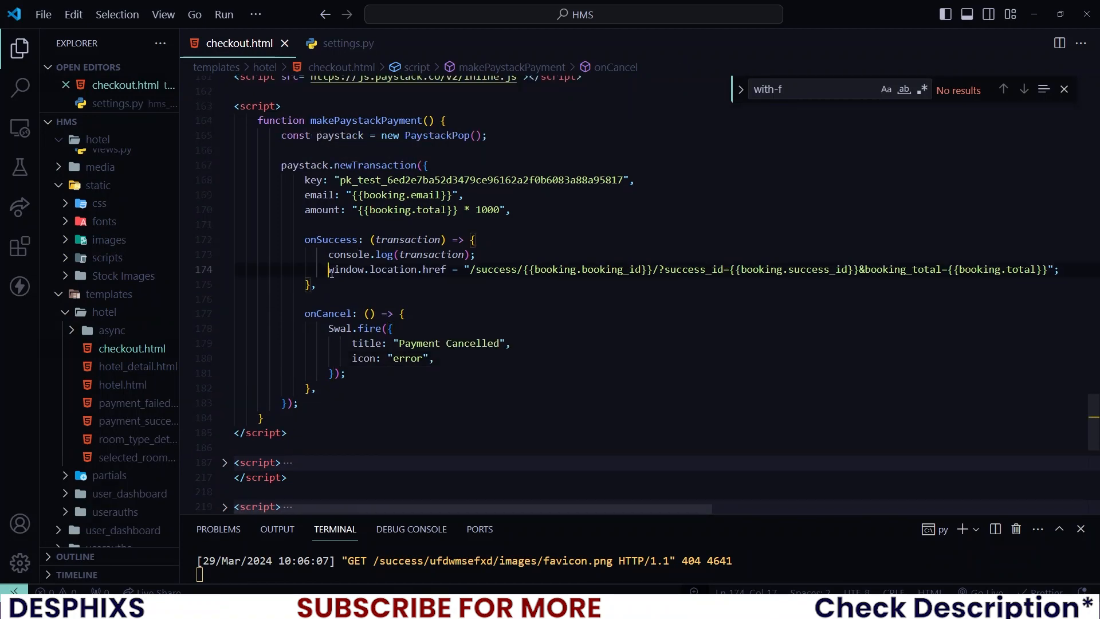
# - Add a #09a5db "Pay with Paystack" button with onclick="makePaystackPayment()" below the Flutterwave form
pyautogui.scroll(3)
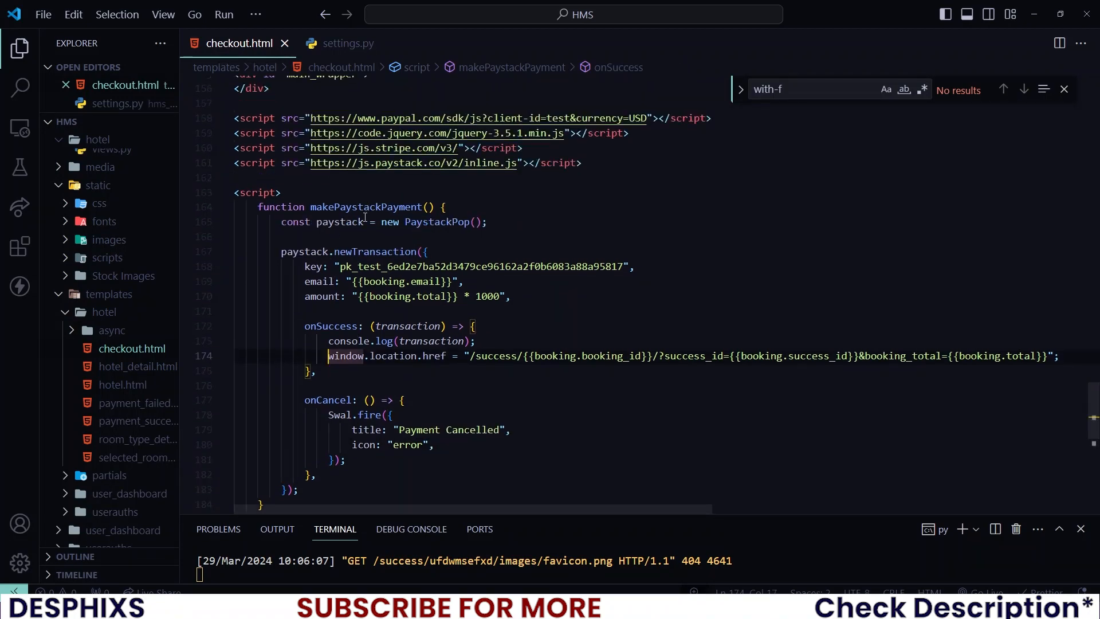
pyautogui.scroll(3)
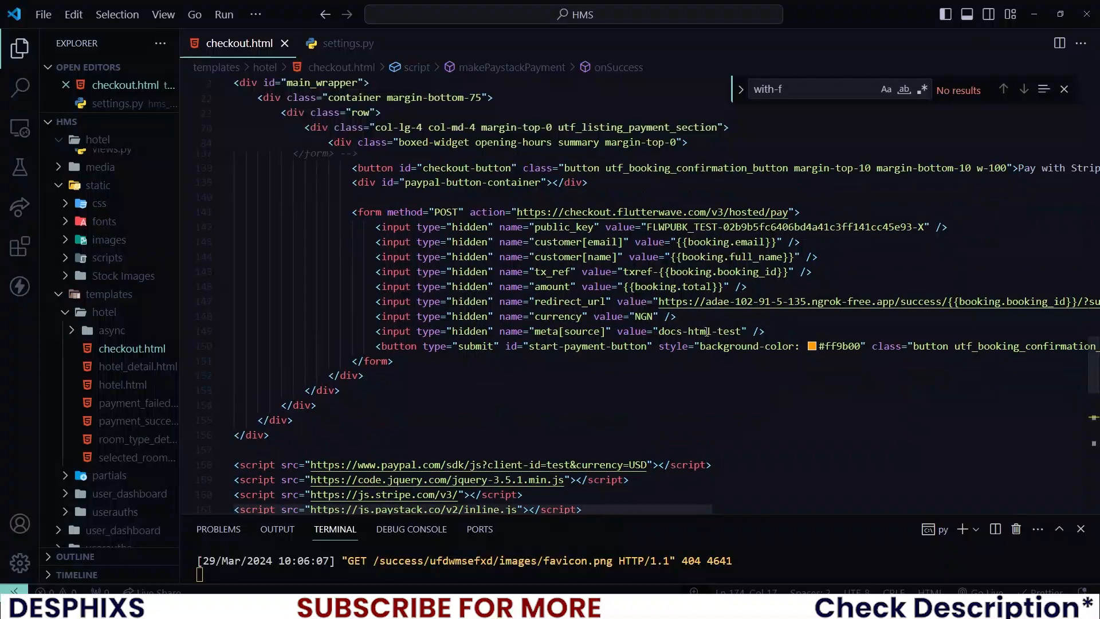
pyautogui.click(542, 345)
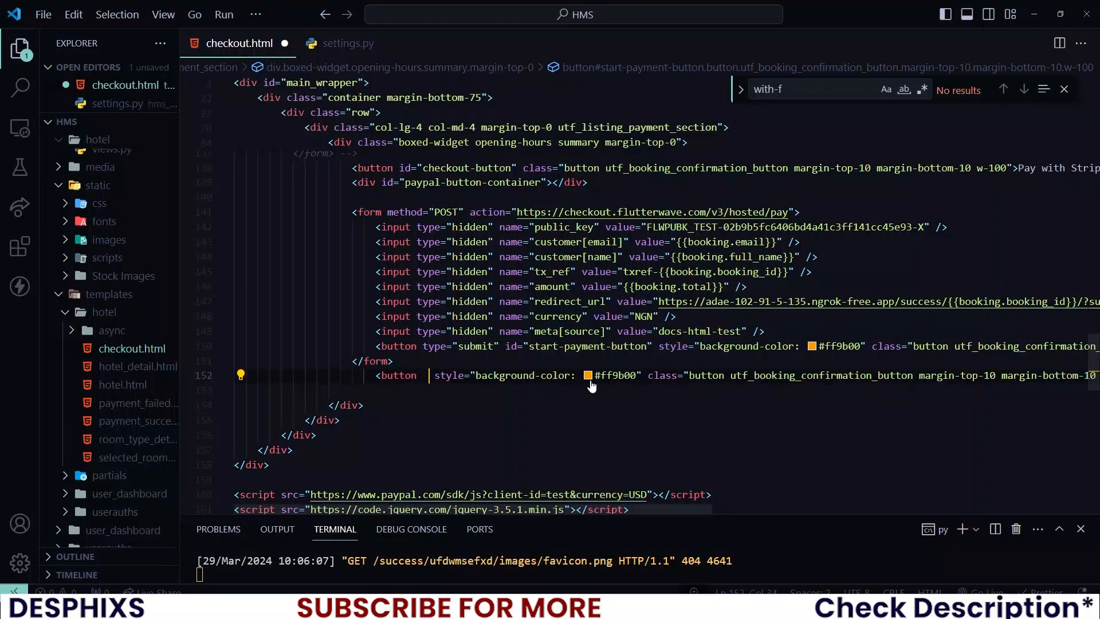
pyautogui.write('onclick=""')
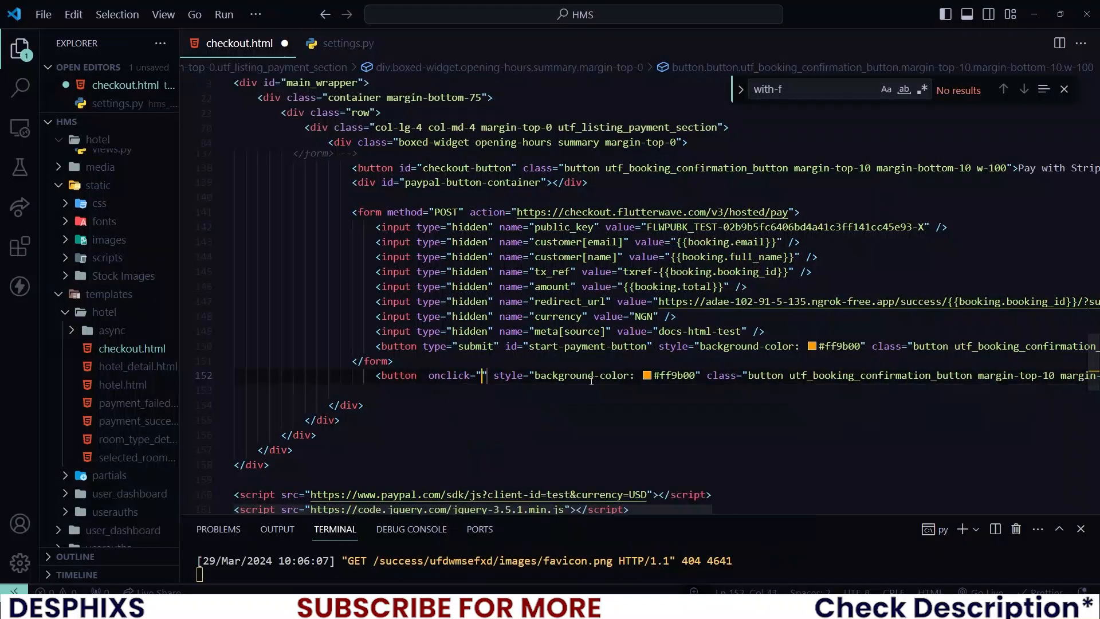
pyautogui.write('makePaystackPayment')
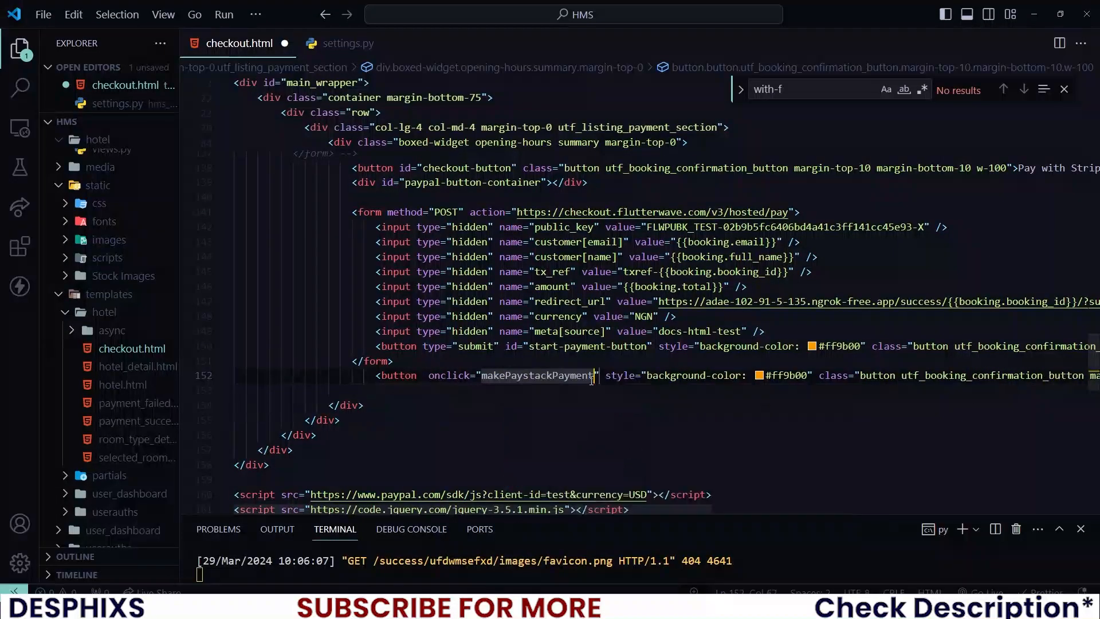
pyautogui.write('()')
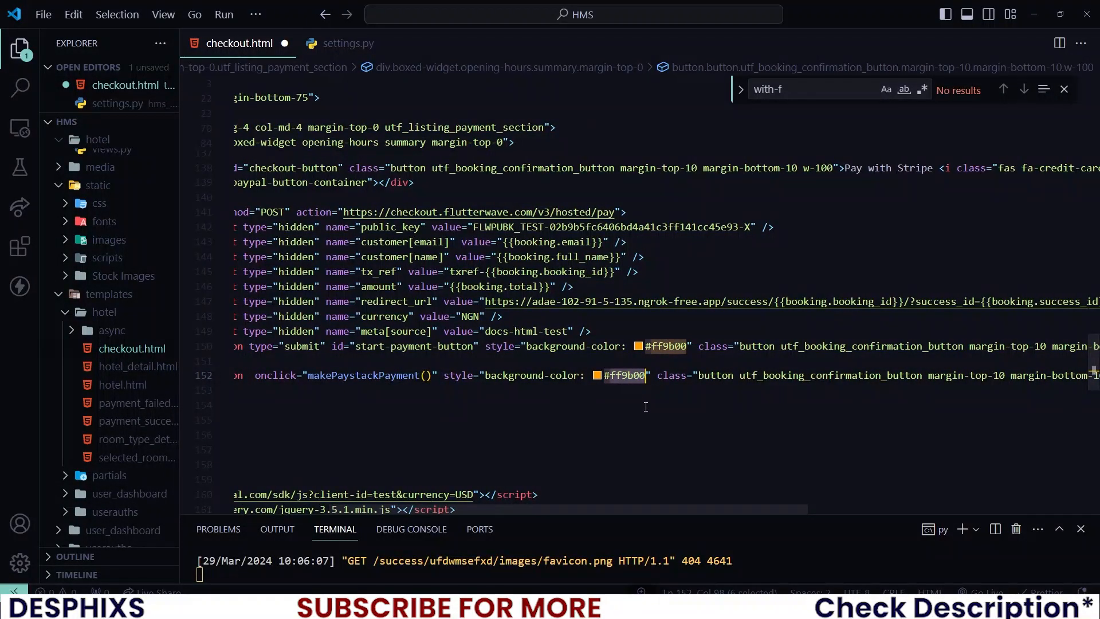
pyautogui.write('#09a5')
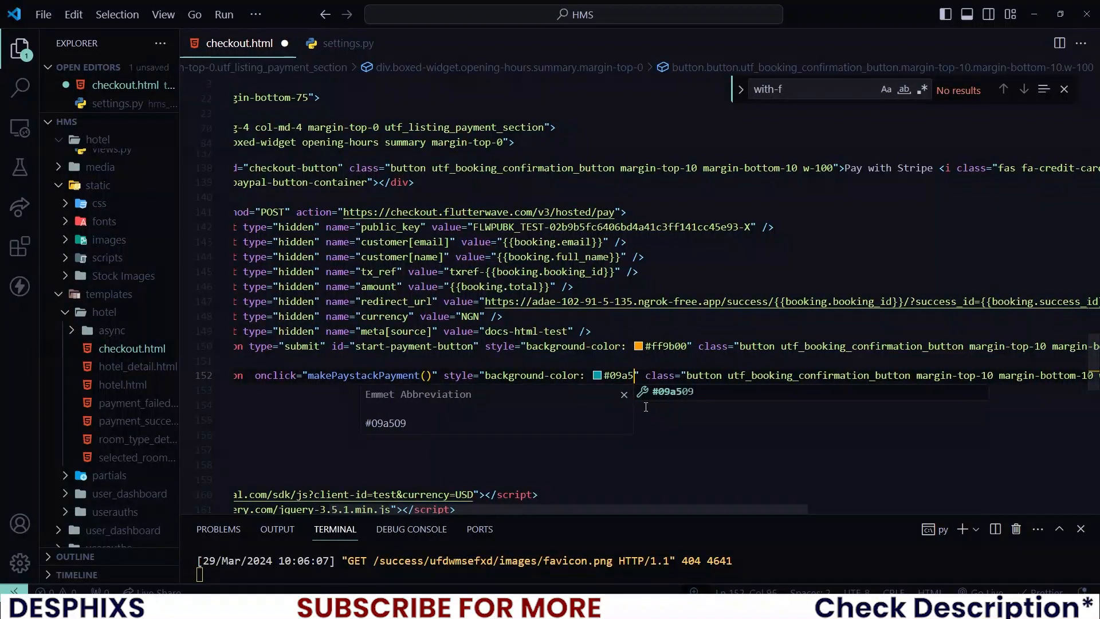
pyautogui.write('db')
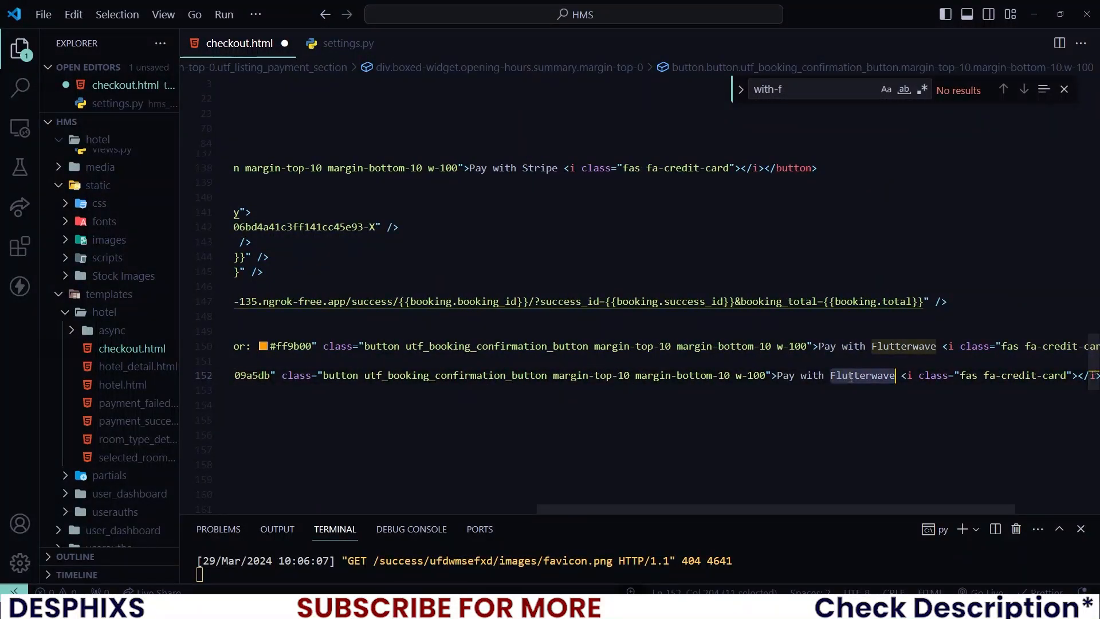
pyautogui.write('PaystackPayment()" style="background-color: #')
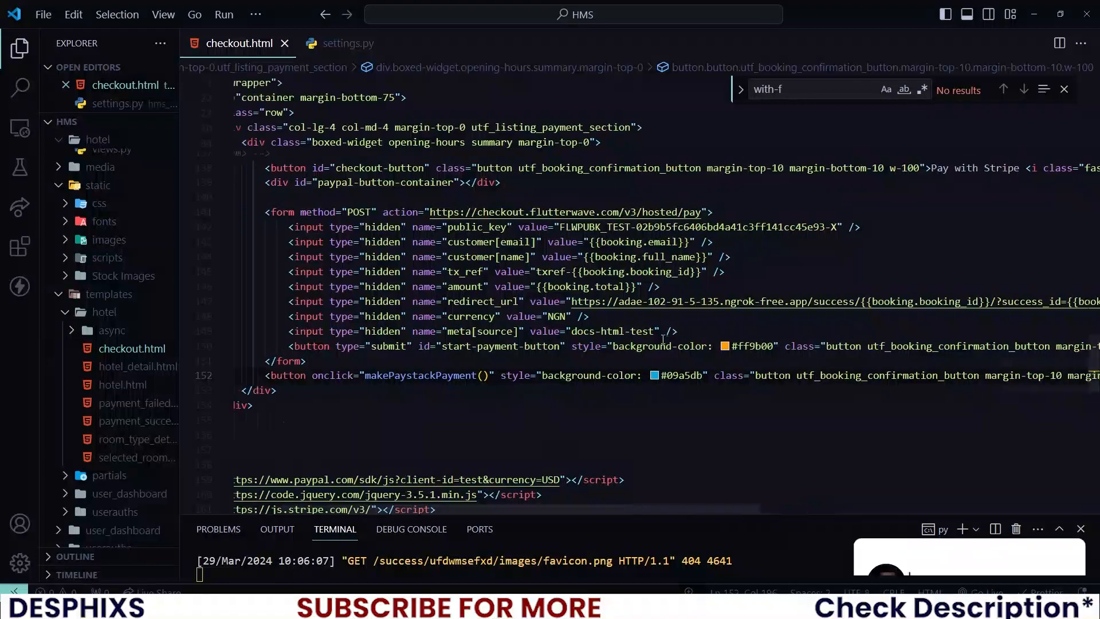
pyautogui.scroll(-3)
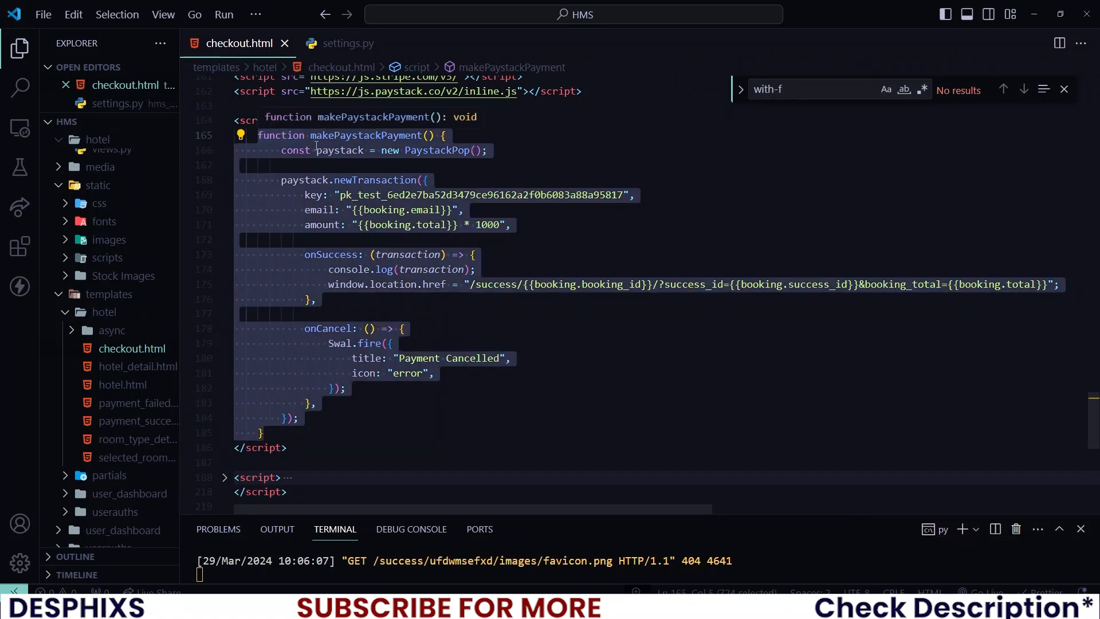
pyautogui.click(513, 224)
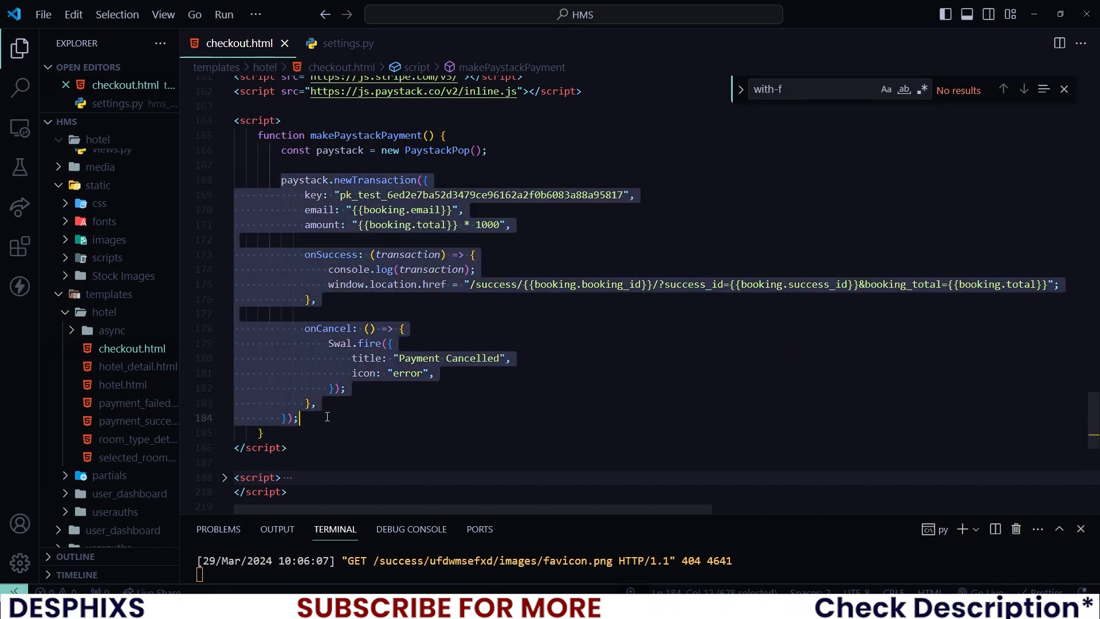
pyautogui.click(326, 416)
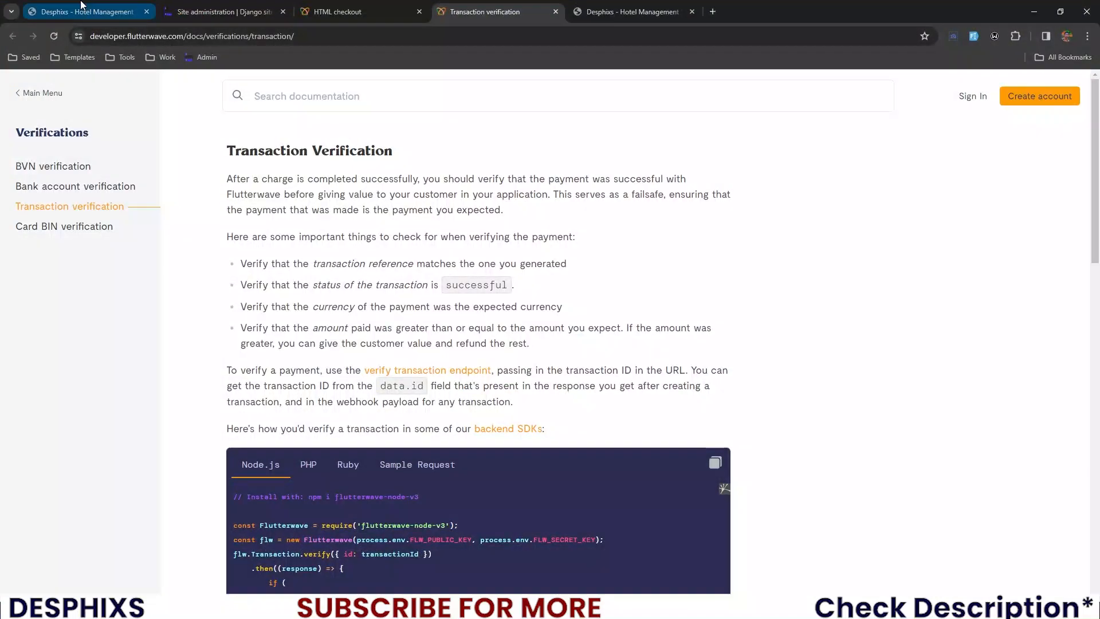
# - Return to the hotel site's booking checkout page and reload it to show Paystack
pyautogui.click(84, 11)
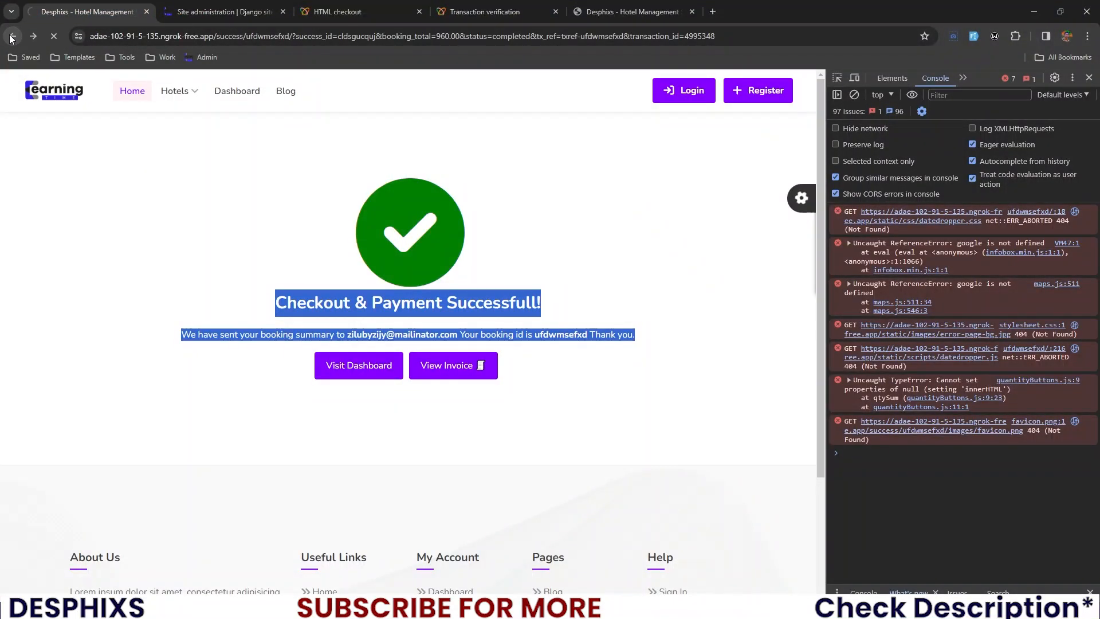
pyautogui.click(12, 36)
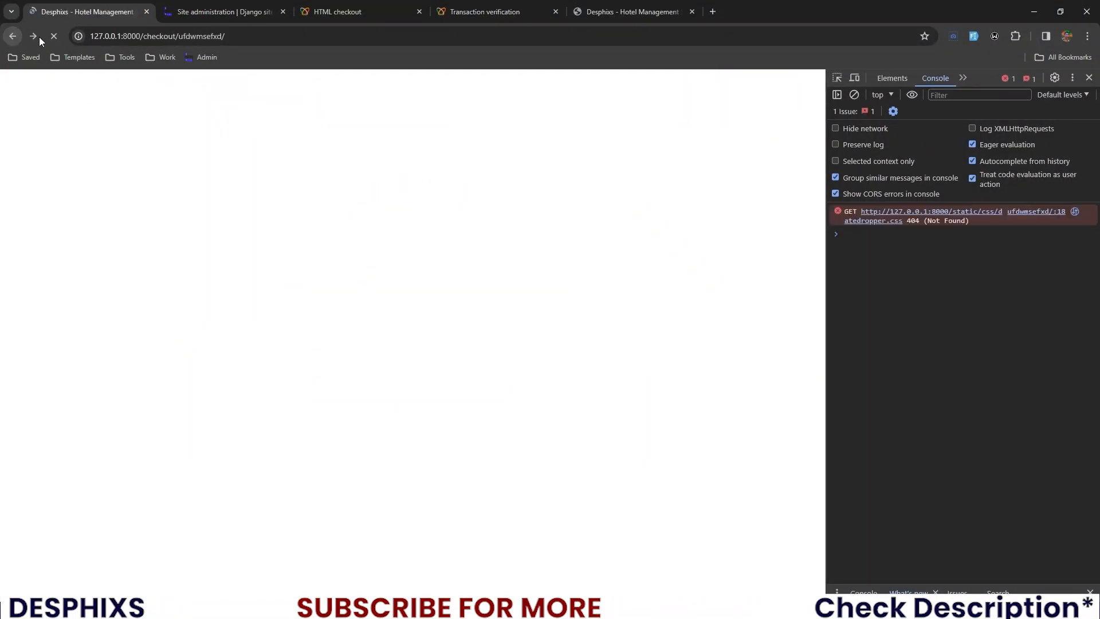
pyautogui.click(54, 36)
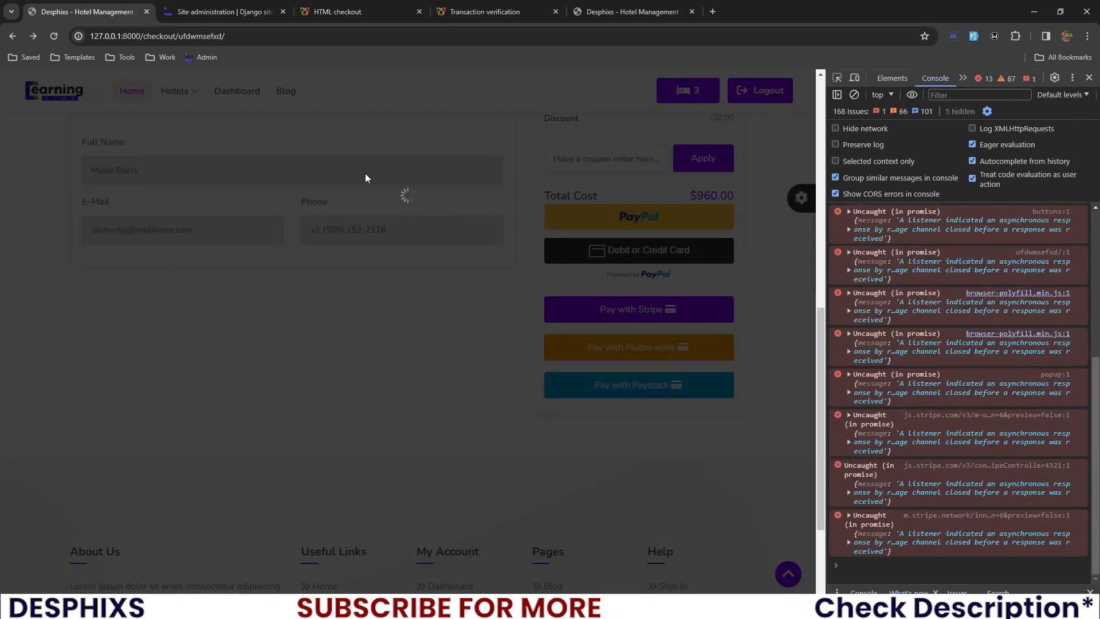
# - Pay the NGN 9.6 booking through Paystack using the Success test card
pyautogui.click(637, 385)
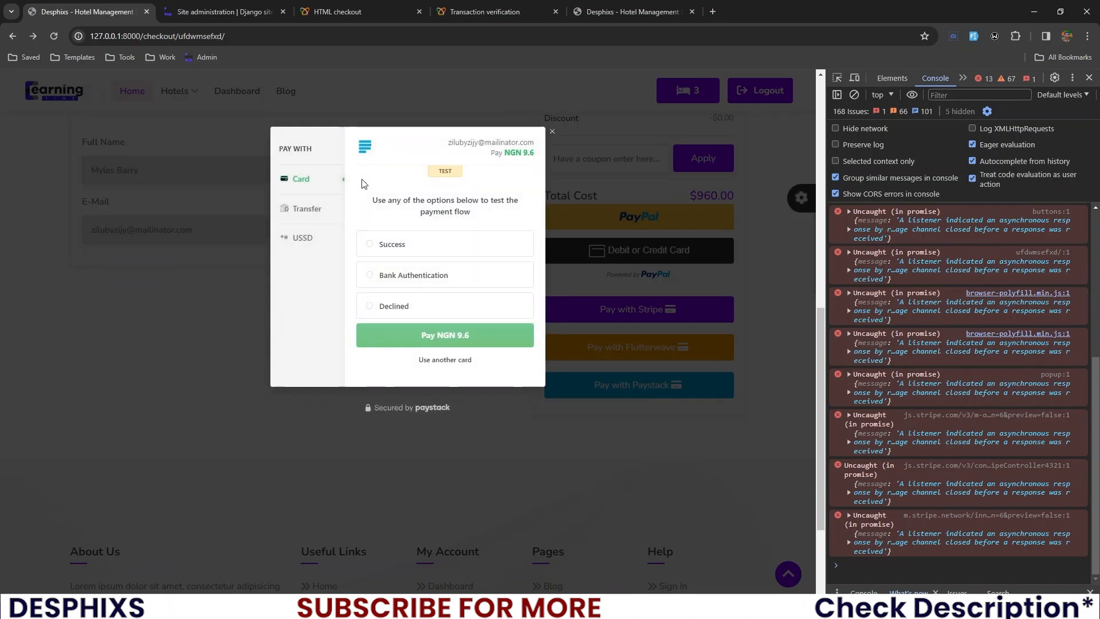
pyautogui.click(391, 243)
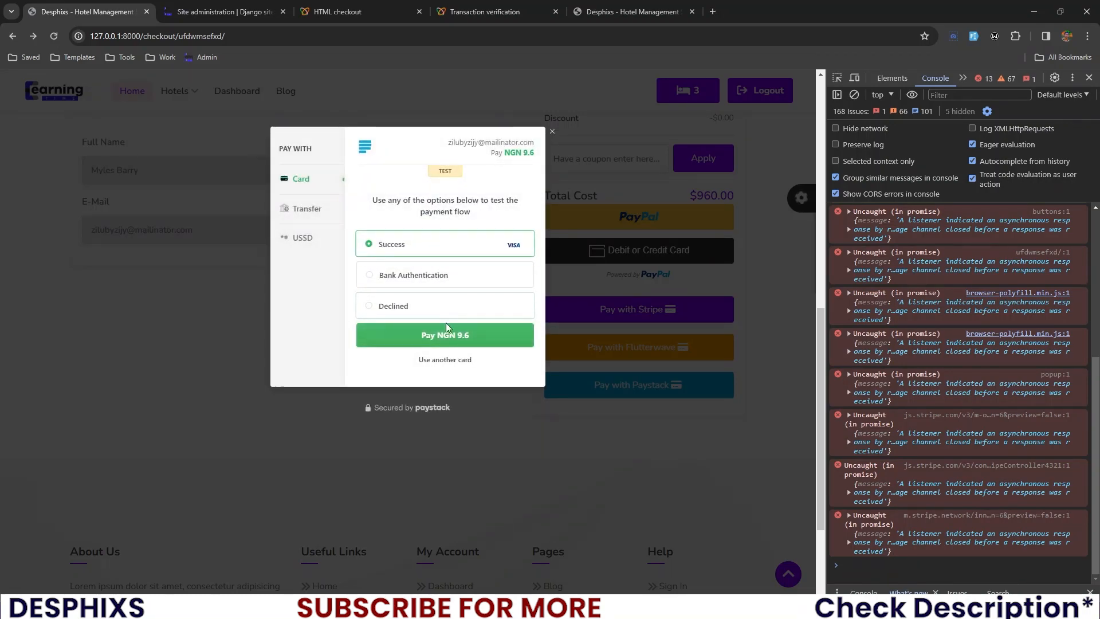
pyautogui.click(445, 334)
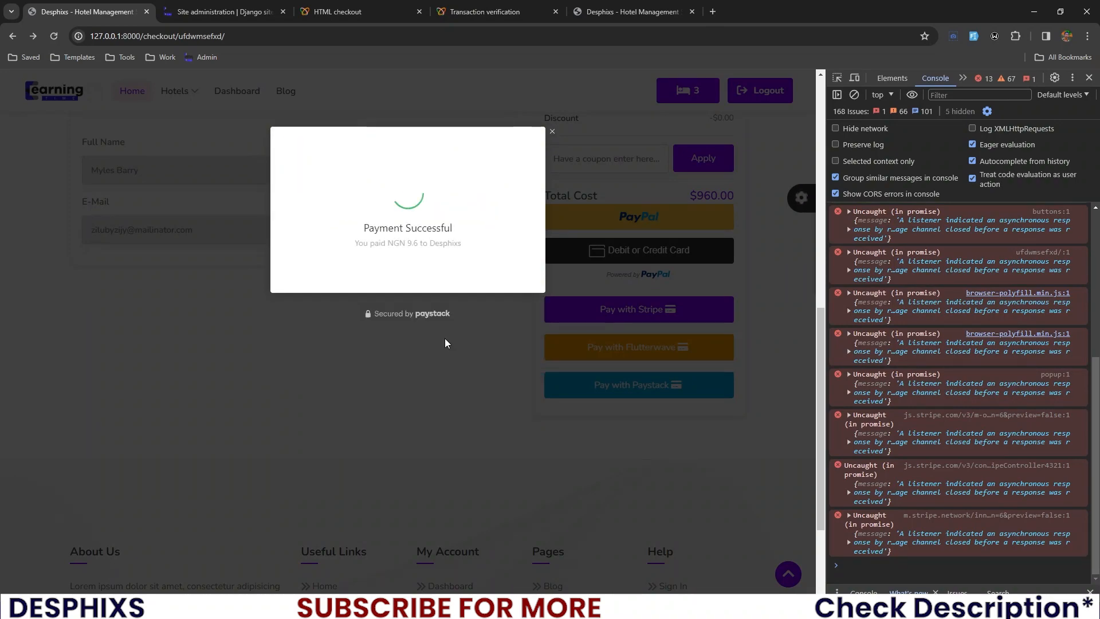
pyautogui.click(553, 131)
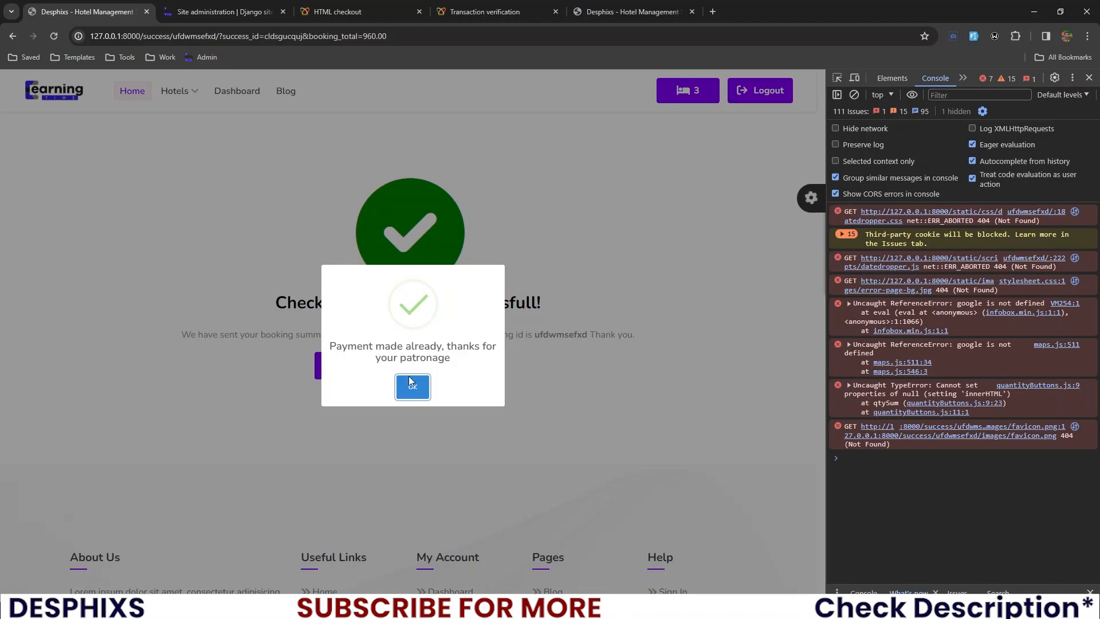
# - Dismiss the 'Payment made already' alert to reveal the Checkout & Payment Successful page
pyautogui.click(412, 386)
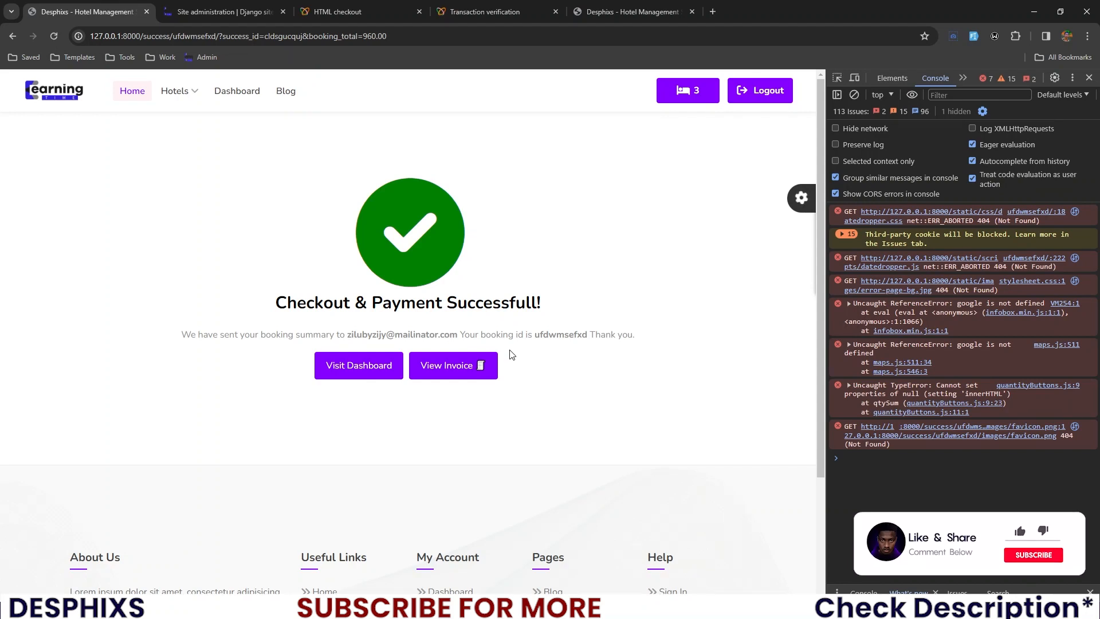
pyautogui.click(1031, 555)
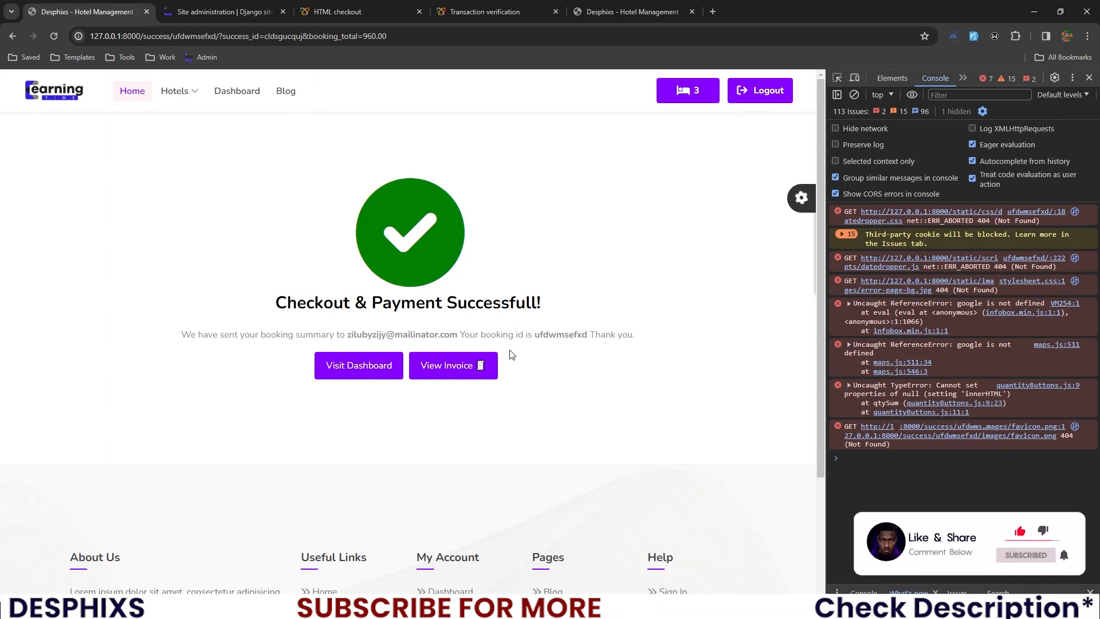